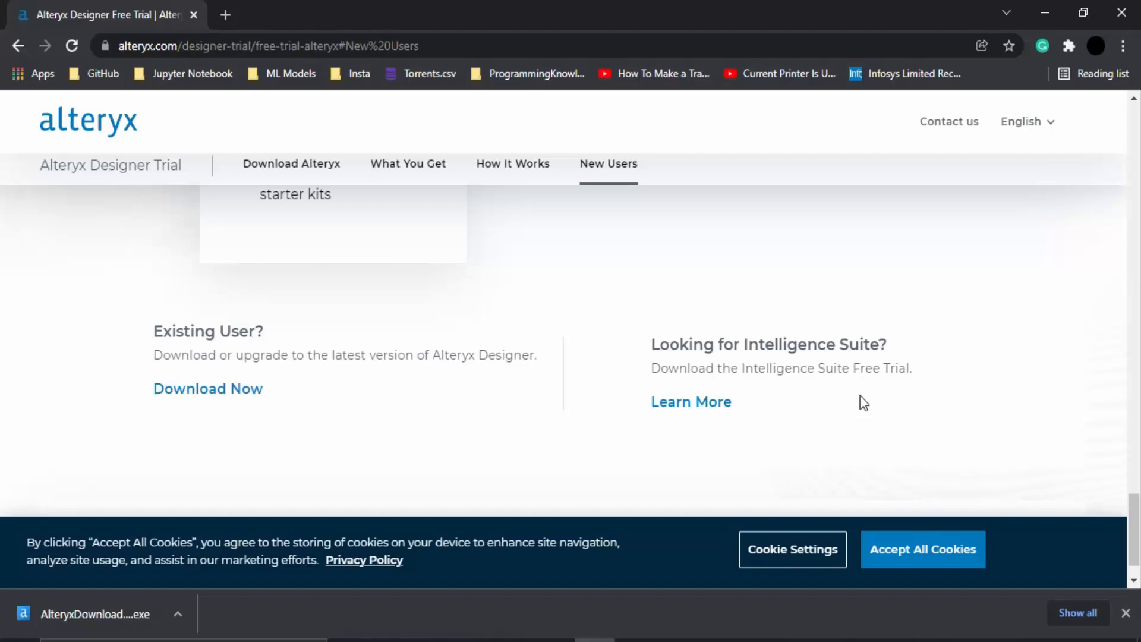
pyautogui.moveTo(64, 631)
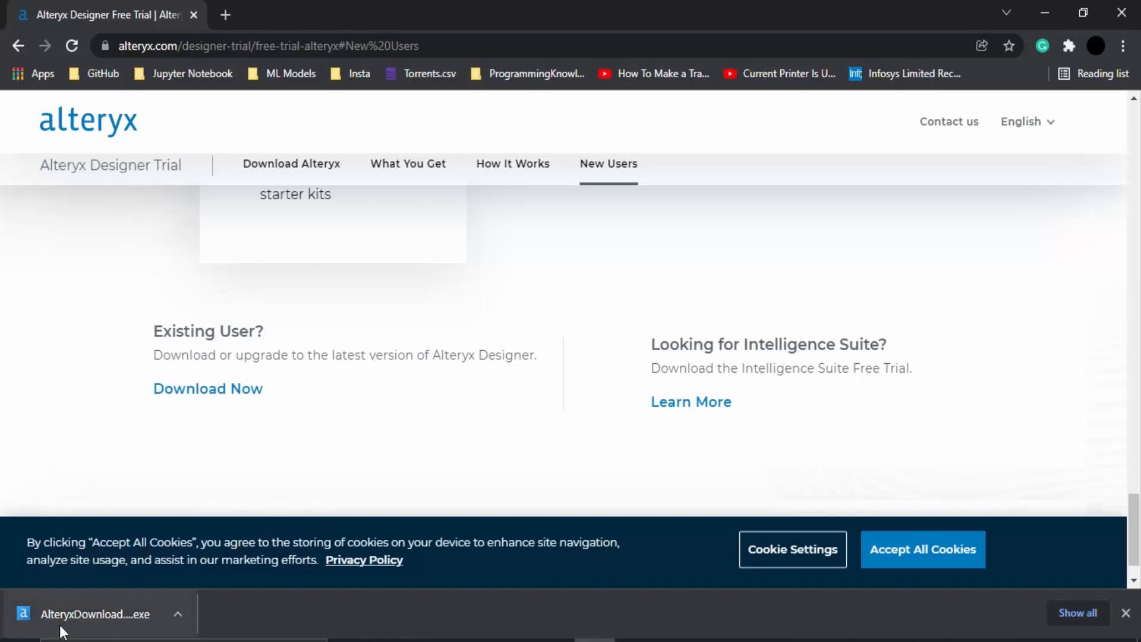
pyautogui.moveTo(98, 625)
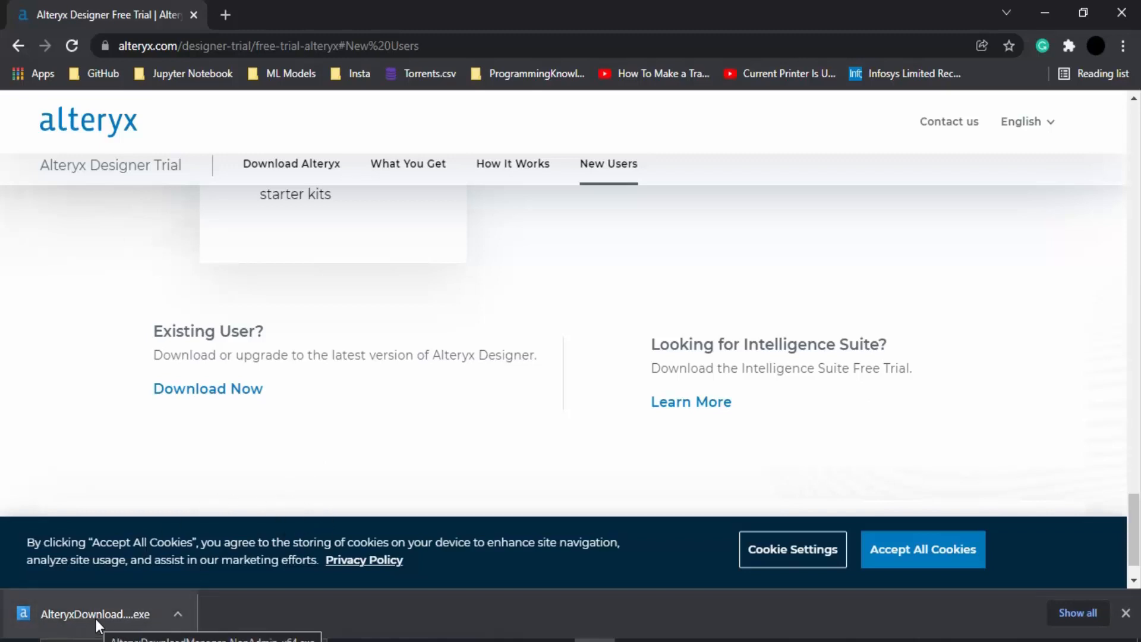
# Launch the downloaded Alteryx installer to reach the Download Manager edition choices.
pyautogui.click(95, 613)
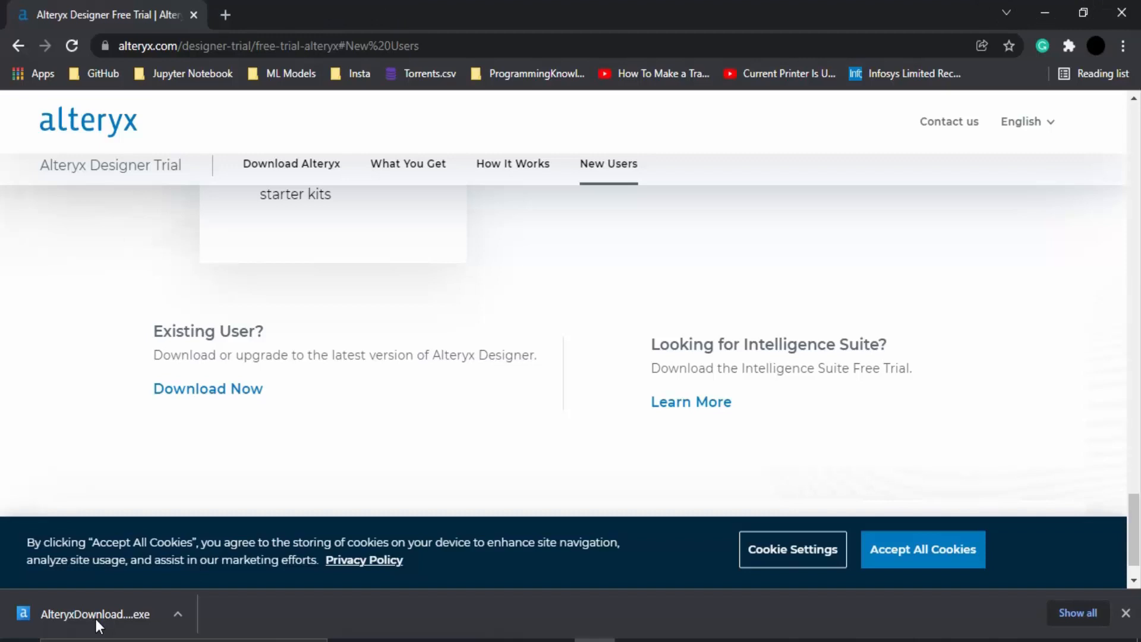
pyautogui.click(91, 613)
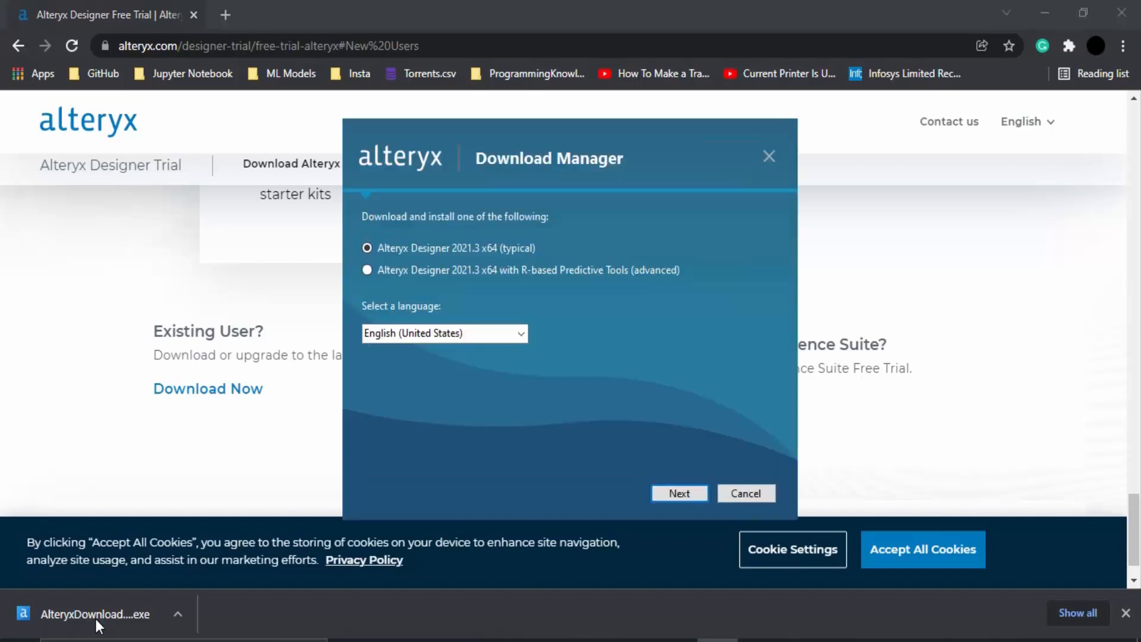
pyautogui.moveTo(709, 190)
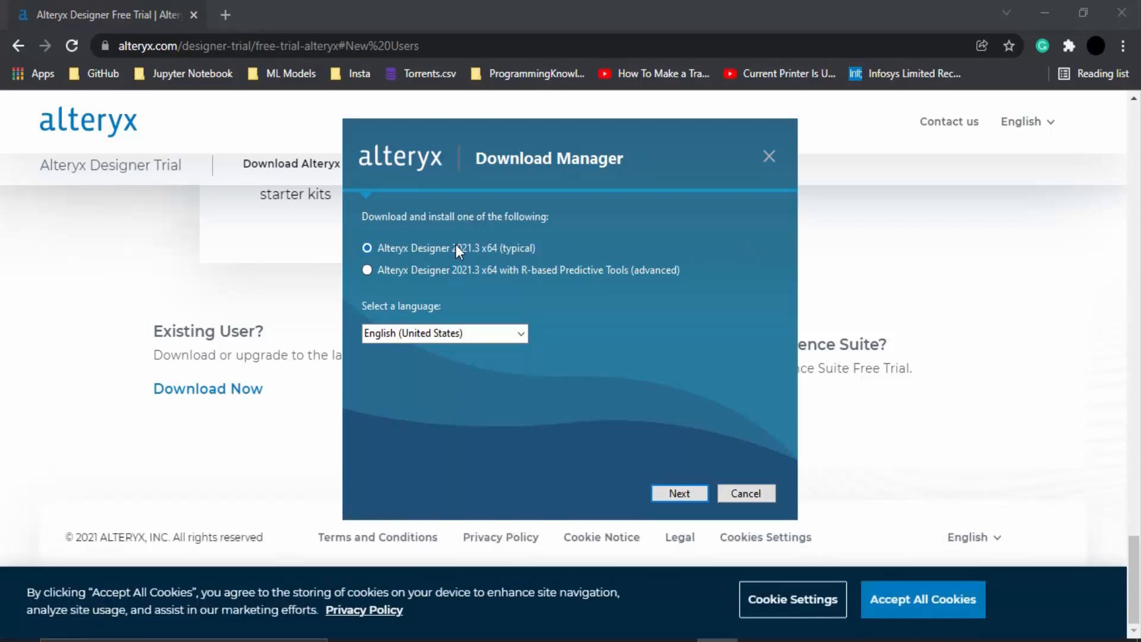
pyautogui.moveTo(498, 280)
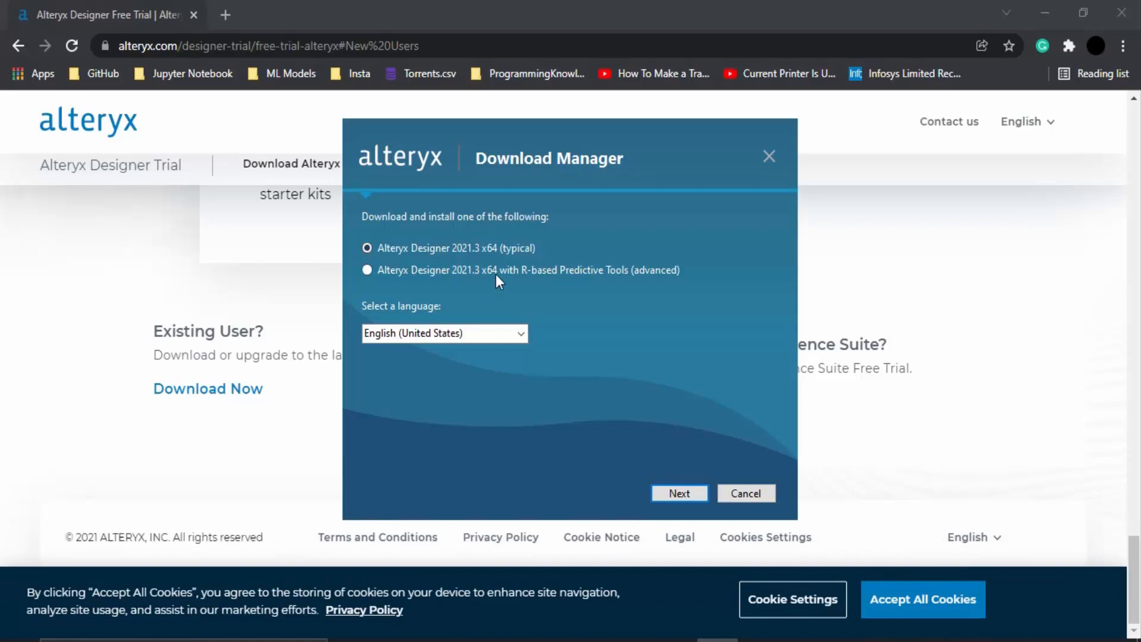
pyautogui.moveTo(499, 273)
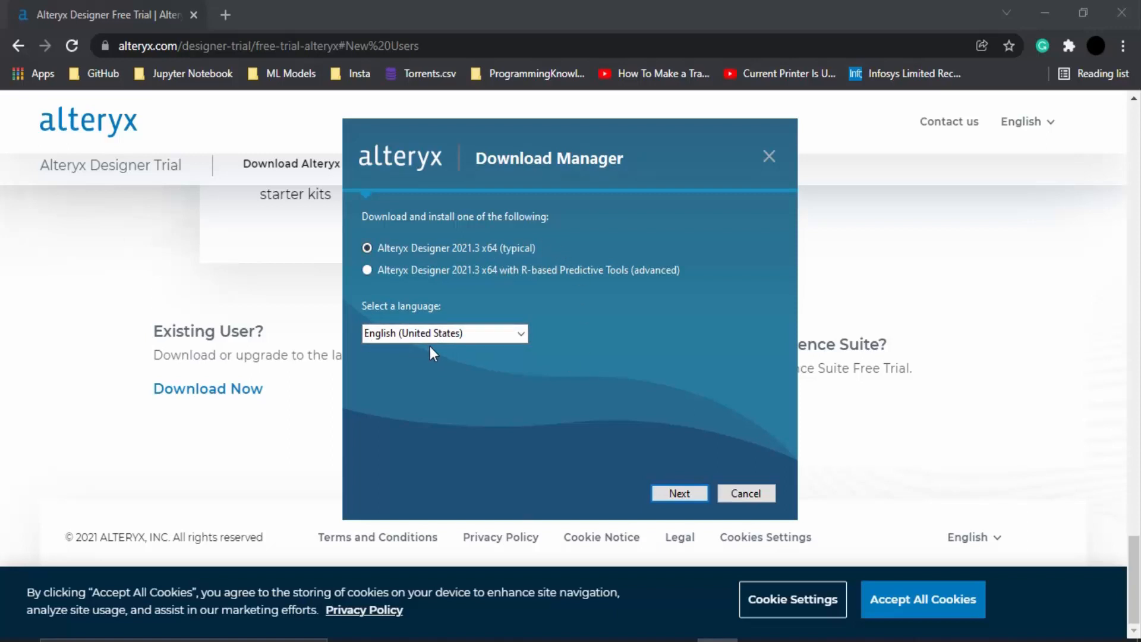
# Begin installing Alteryx Designer 2021.3 x64 (typical) in English (United States).
pyautogui.click(680, 493)
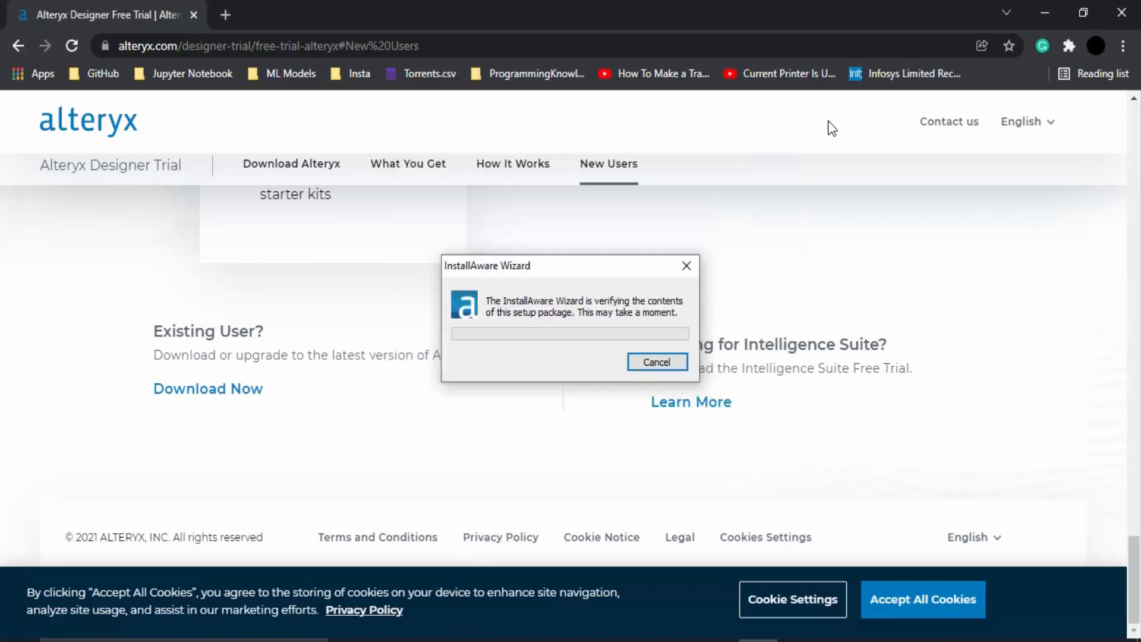
pyautogui.moveTo(997, 478)
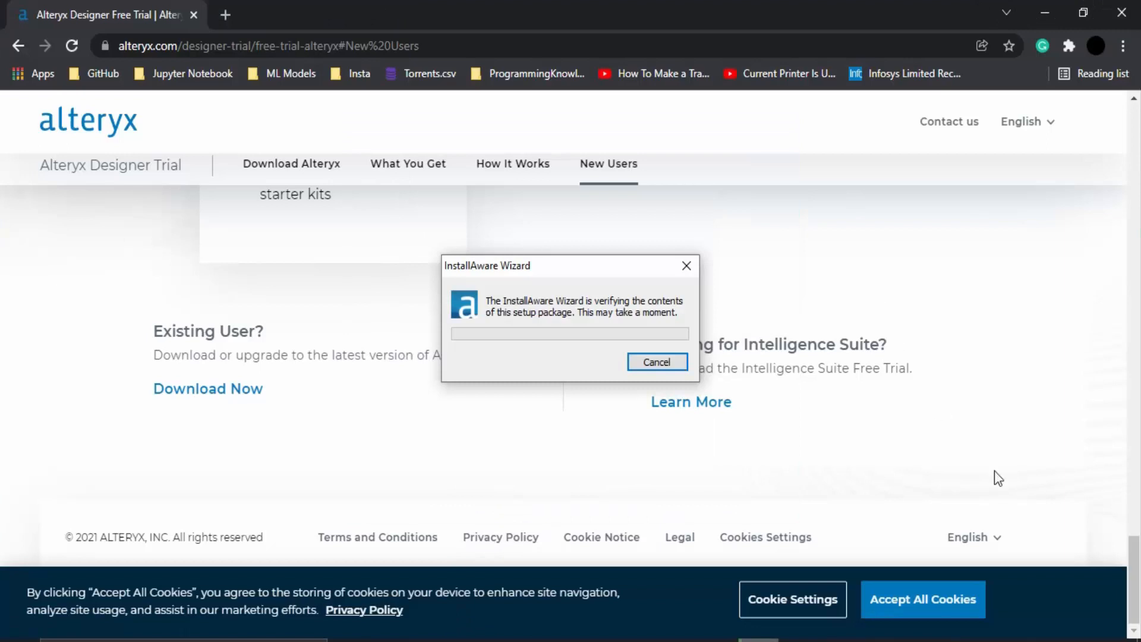
pyautogui.moveTo(974, 461)
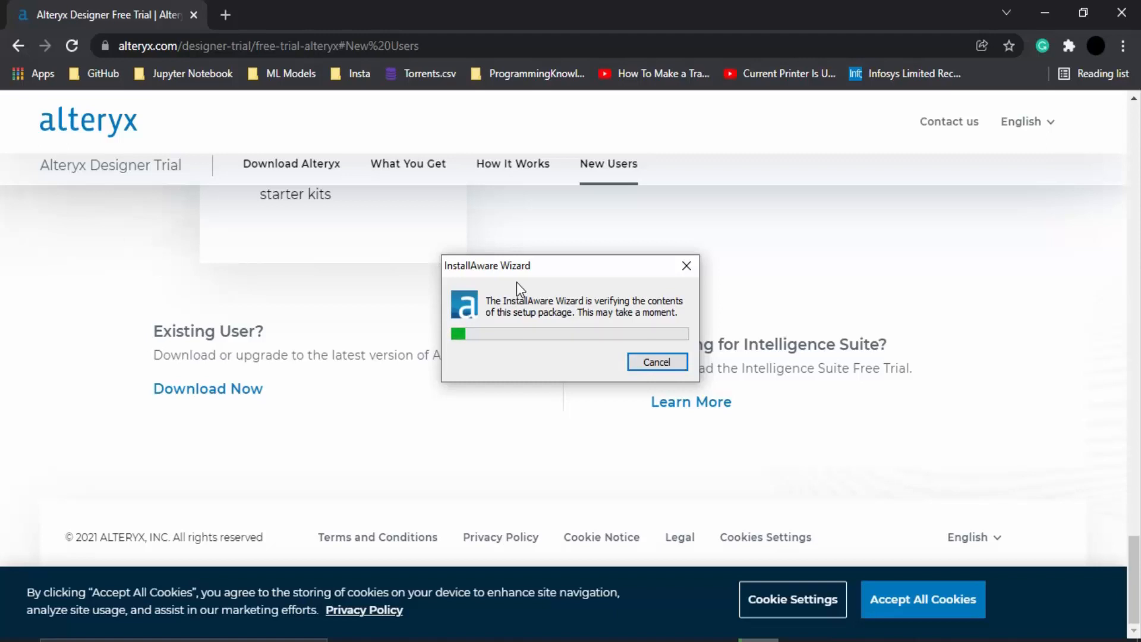
pyautogui.moveTo(473, 508)
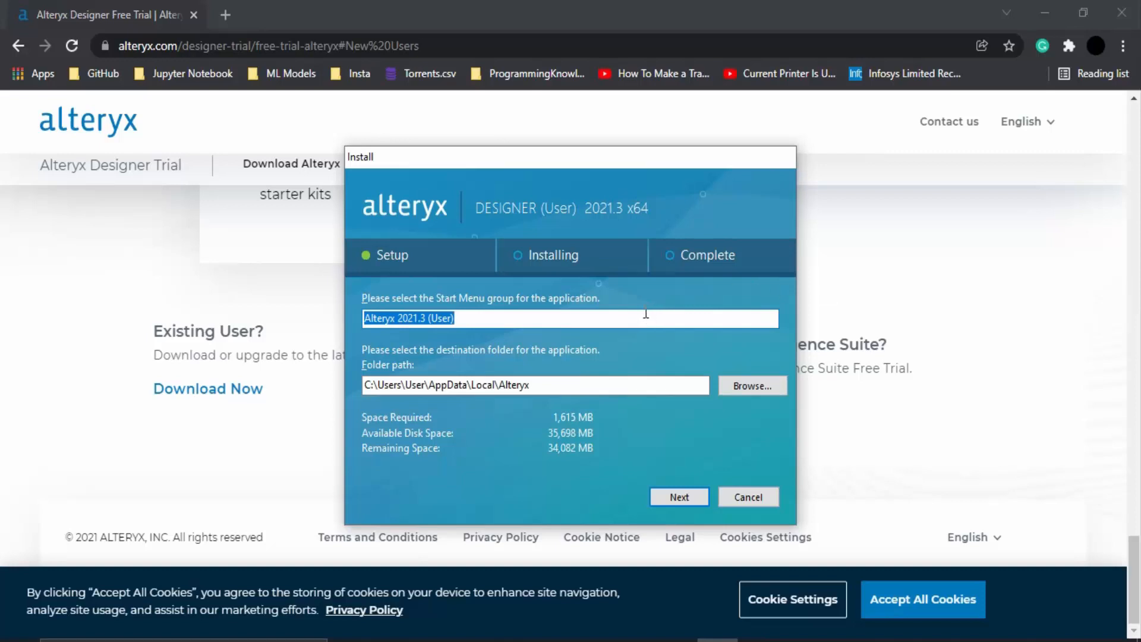
pyautogui.moveTo(548, 372)
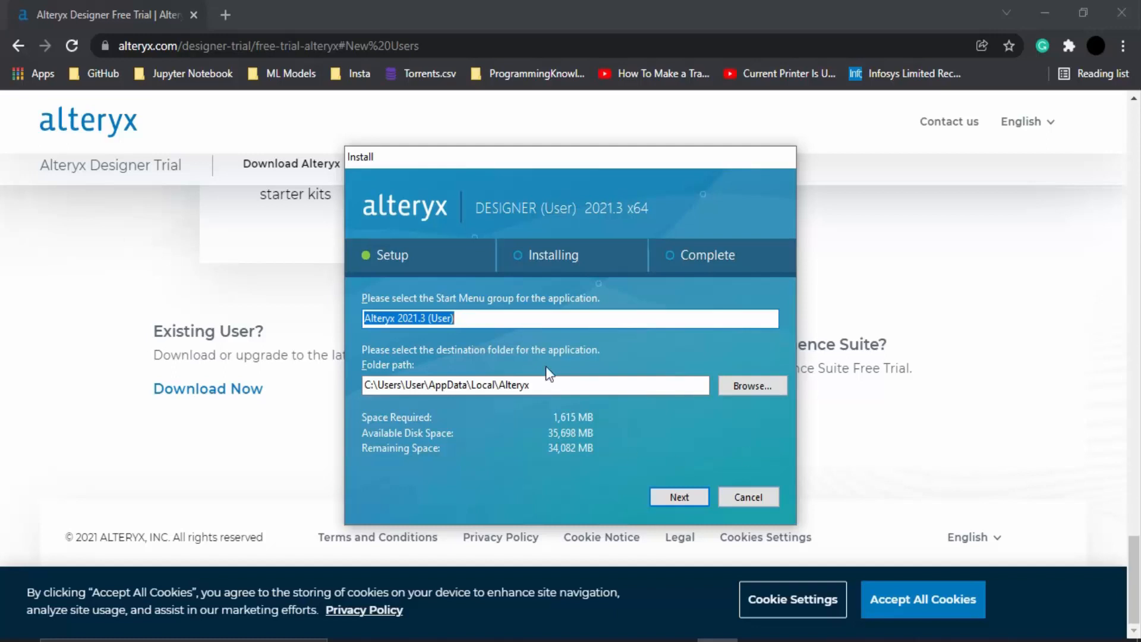
# Keep the default Start Menu group and destination folder, then accept the license agreement.
pyautogui.click(534, 385)
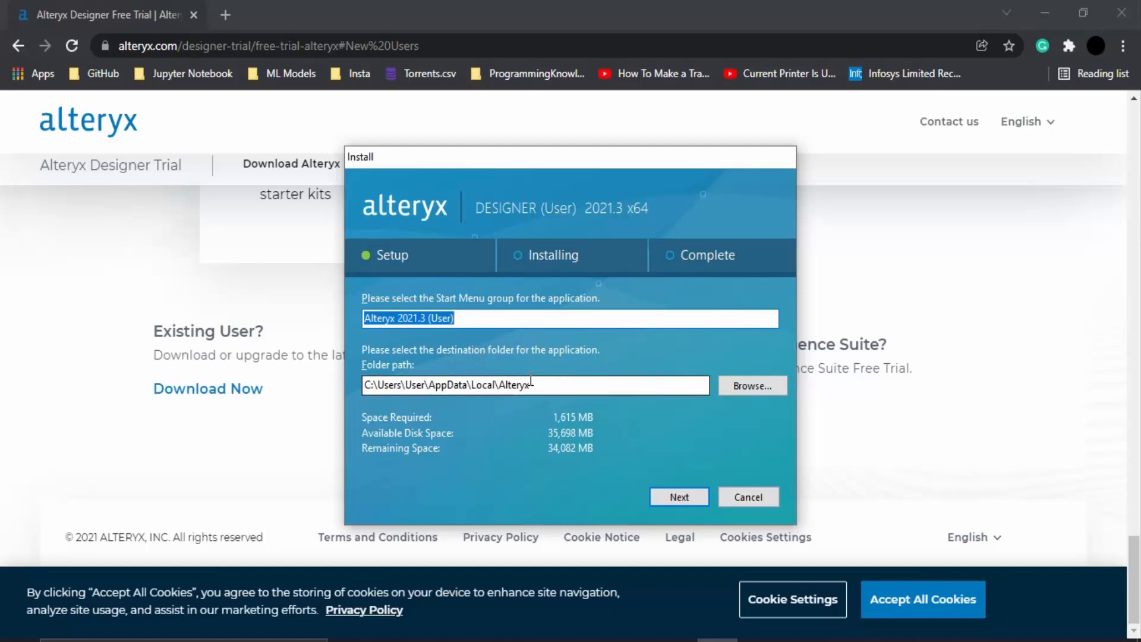
pyautogui.moveTo(690, 498)
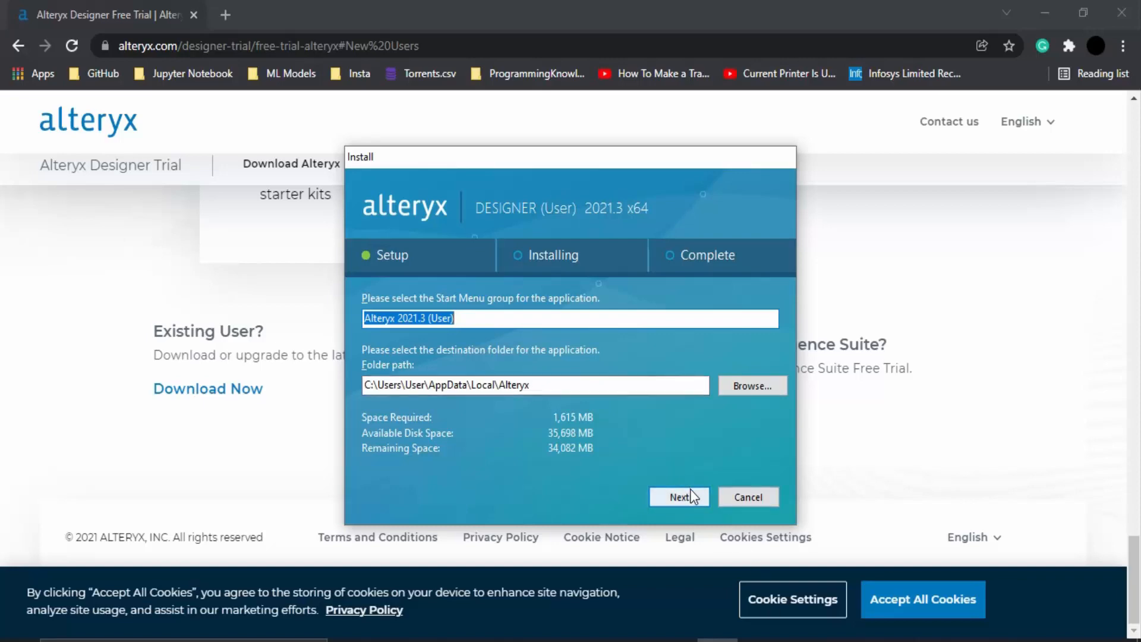
pyautogui.click(678, 497)
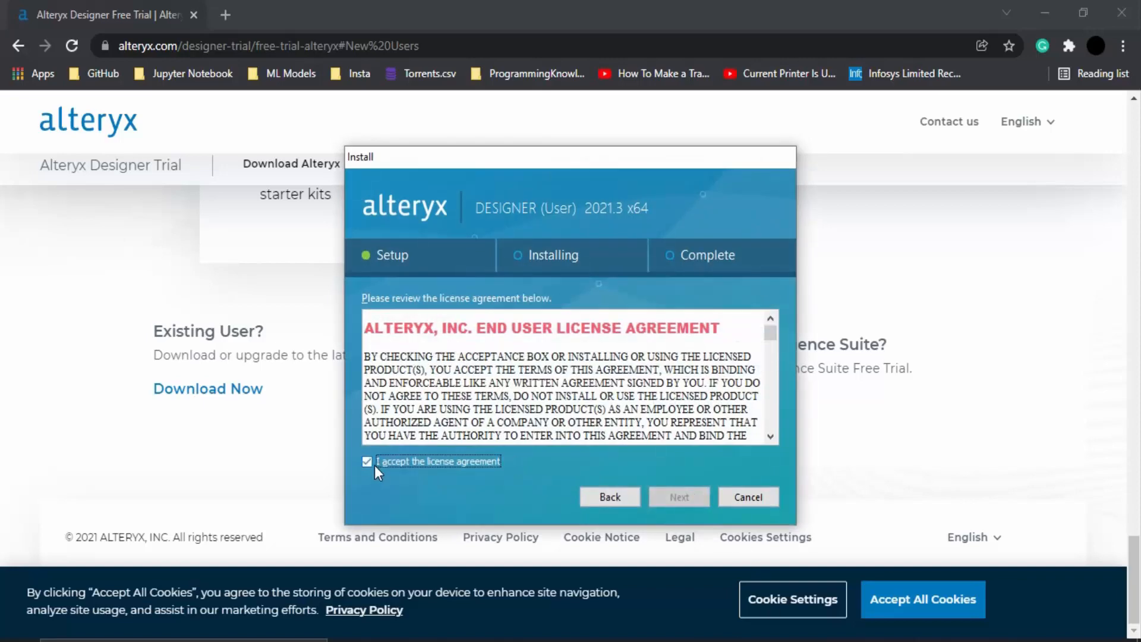
pyautogui.click(679, 496)
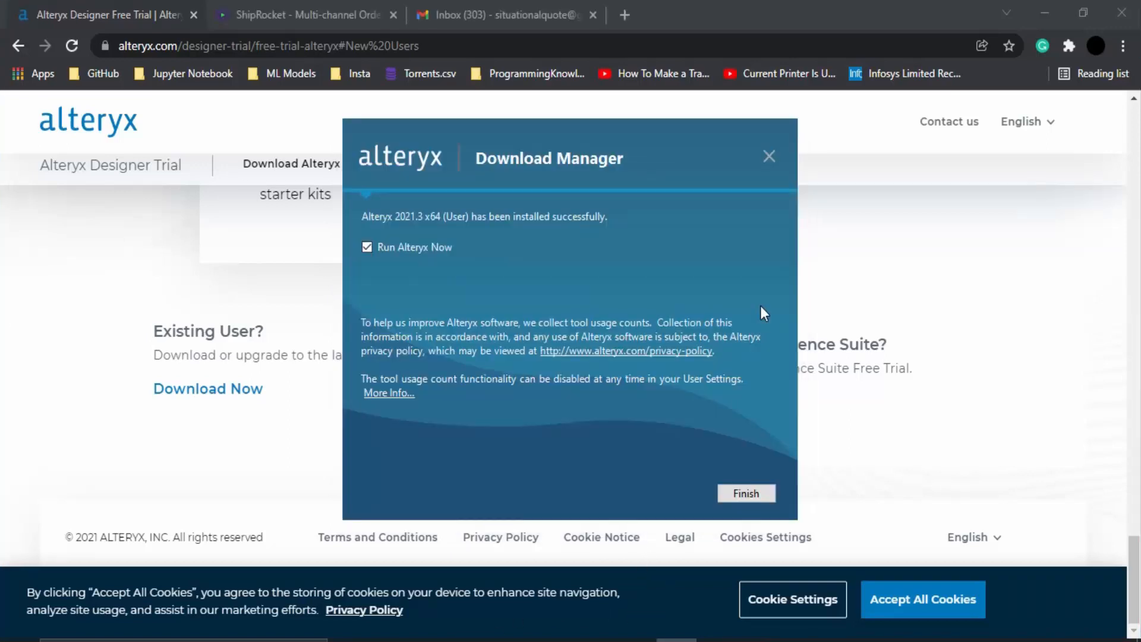
pyautogui.moveTo(673, 234)
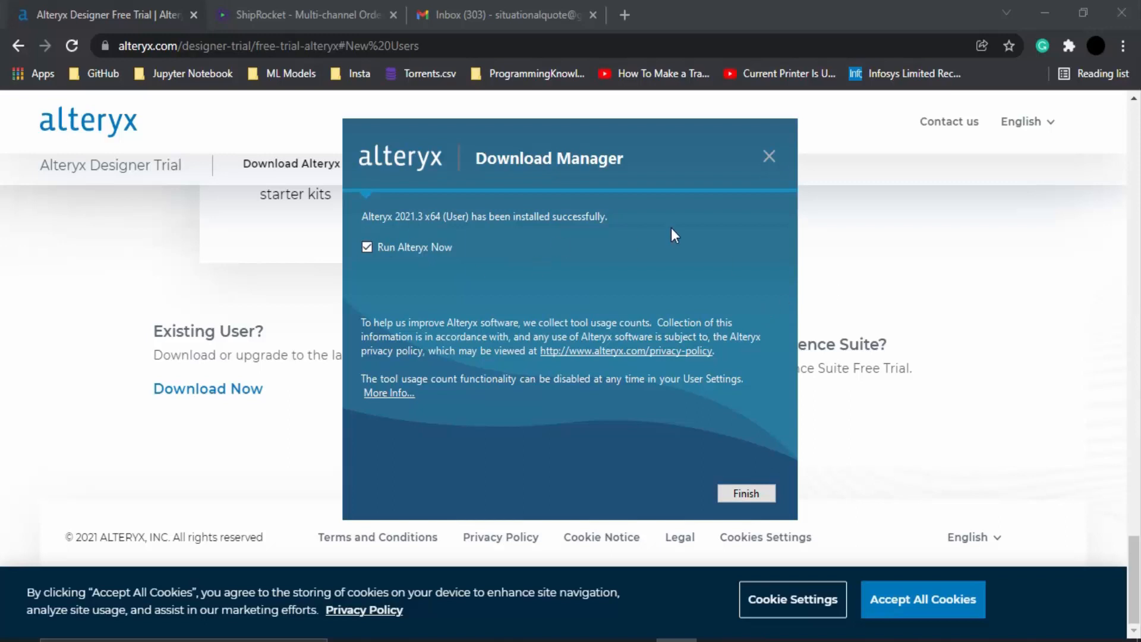
pyautogui.moveTo(568, 288)
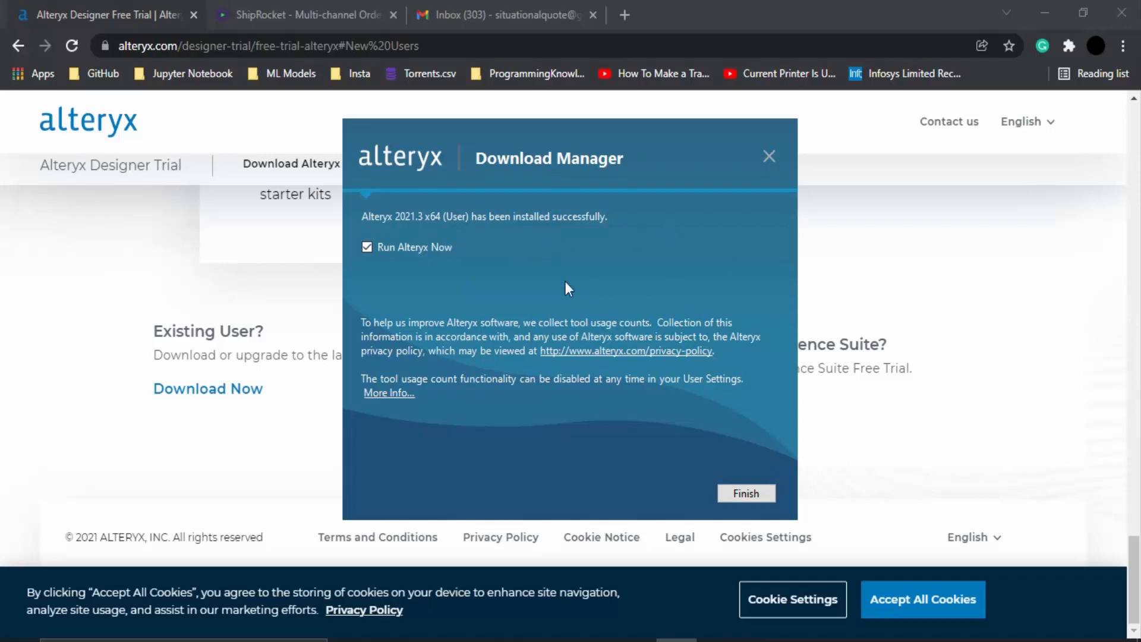
pyautogui.moveTo(391, 247)
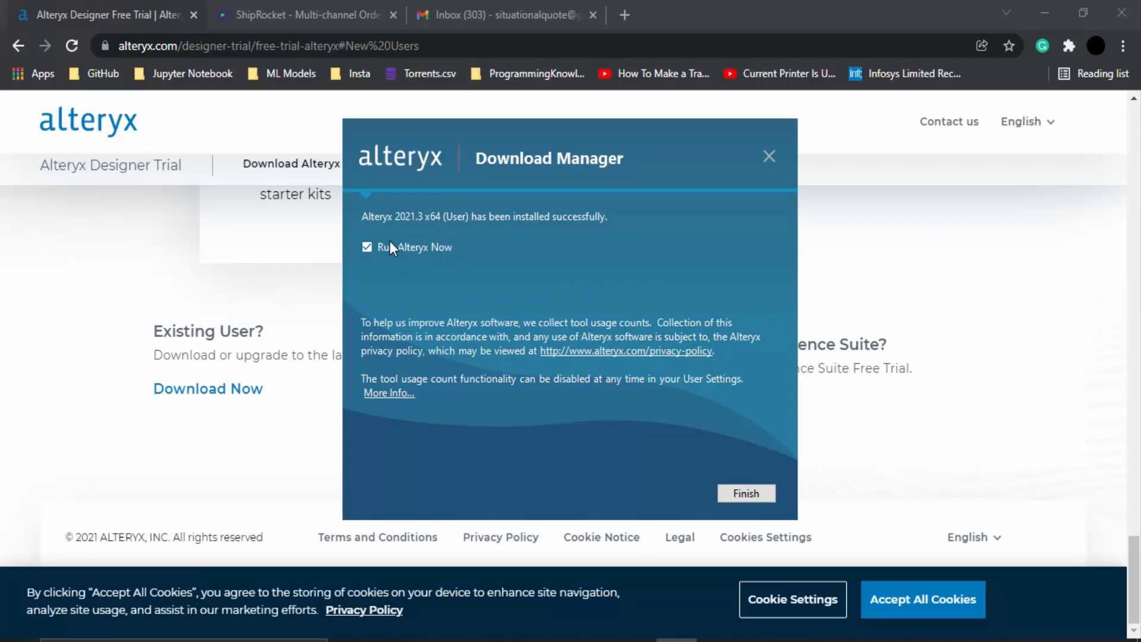
# Finish the installation with 'Run Alteryx Now' checked so Designer launches.
pyautogui.click(746, 493)
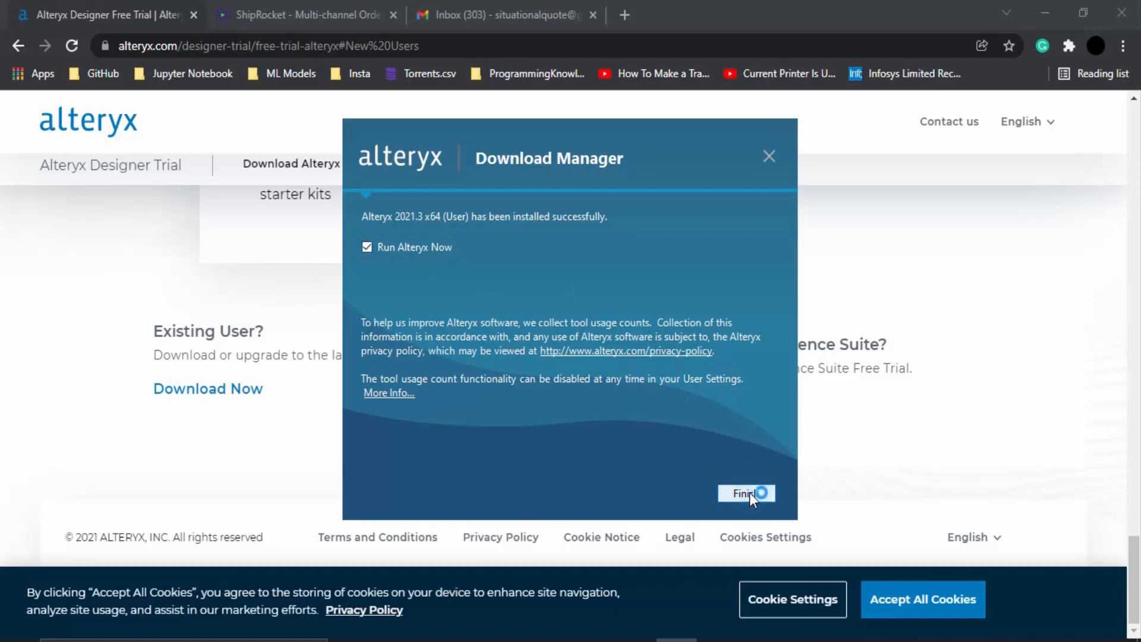
pyautogui.click(746, 494)
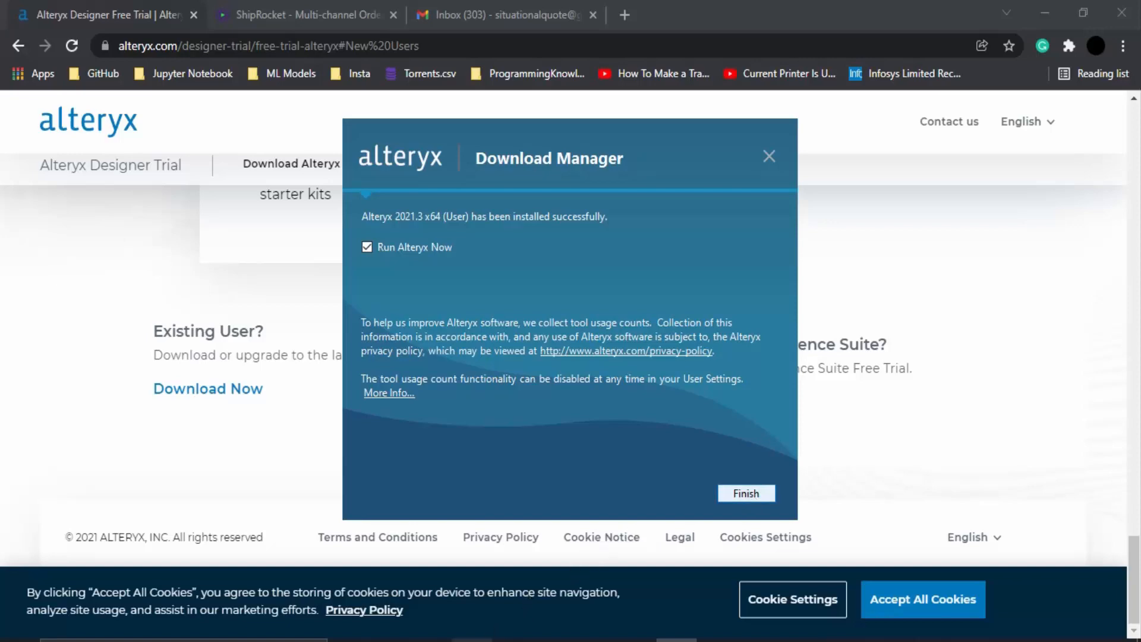
pyautogui.click(746, 492)
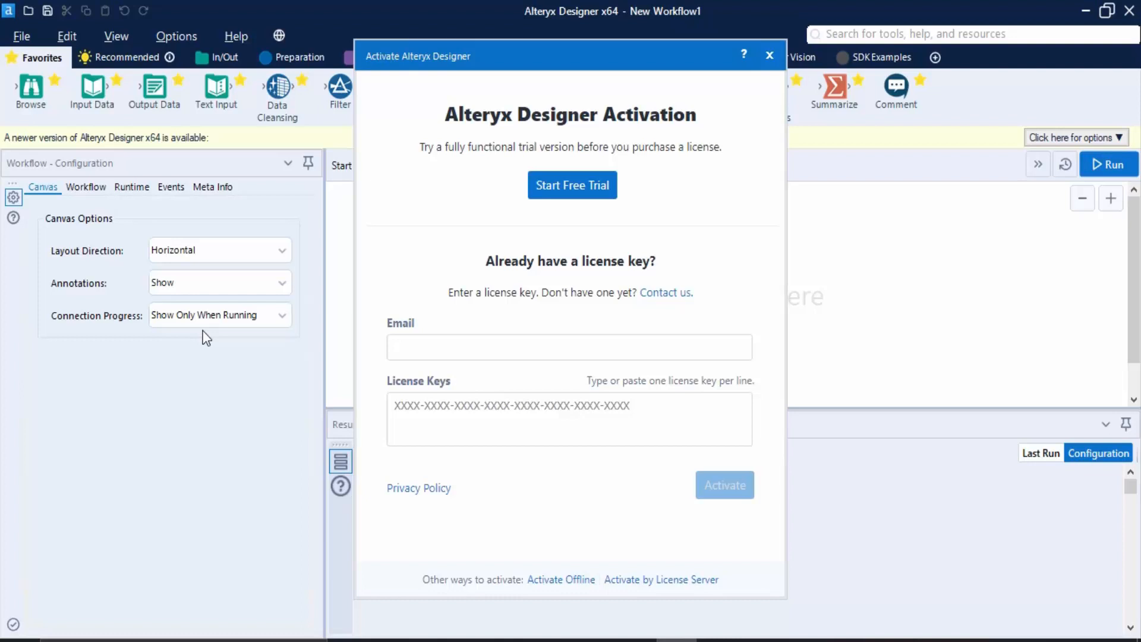
# Choose Start Free Trial and reach the Trial Activation email field.
pyautogui.click(572, 184)
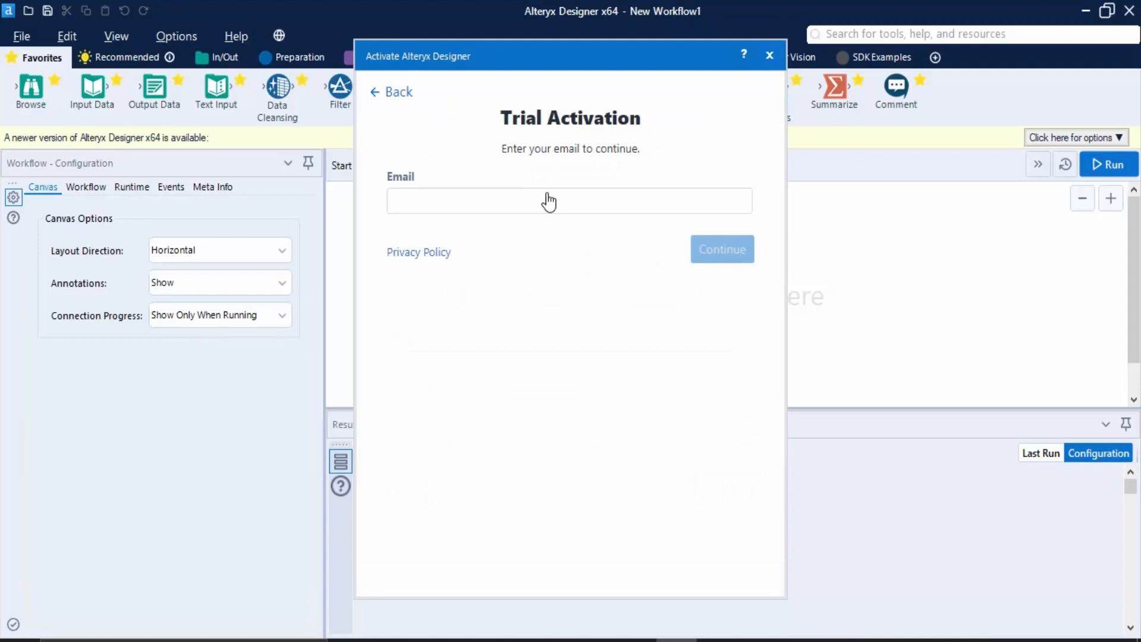
pyautogui.click(550, 199)
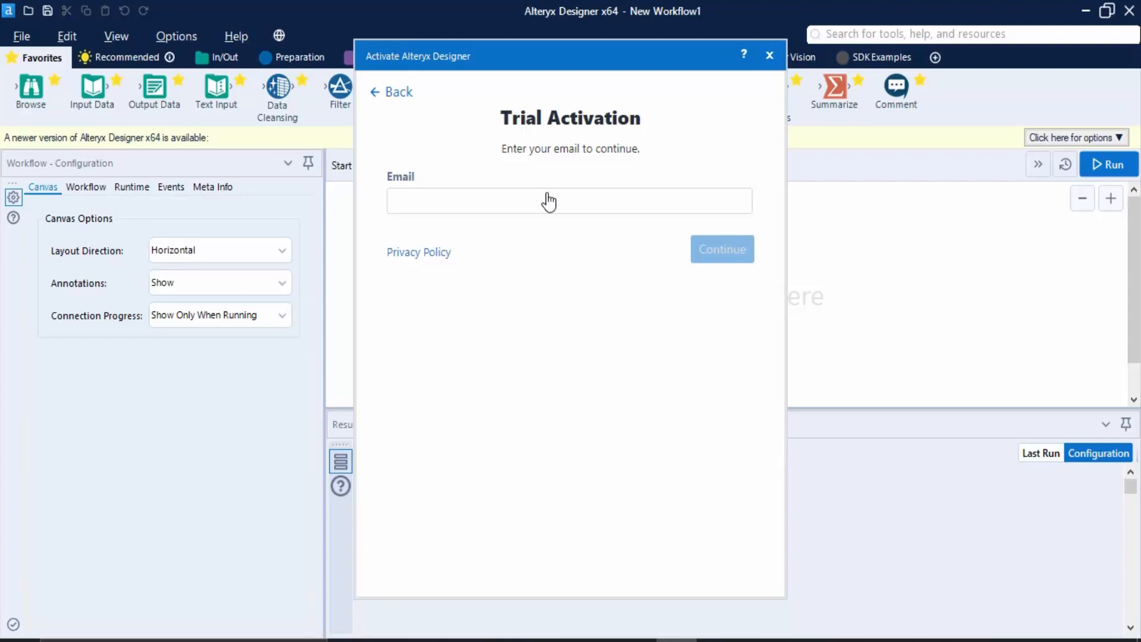
pyautogui.moveTo(730, 290)
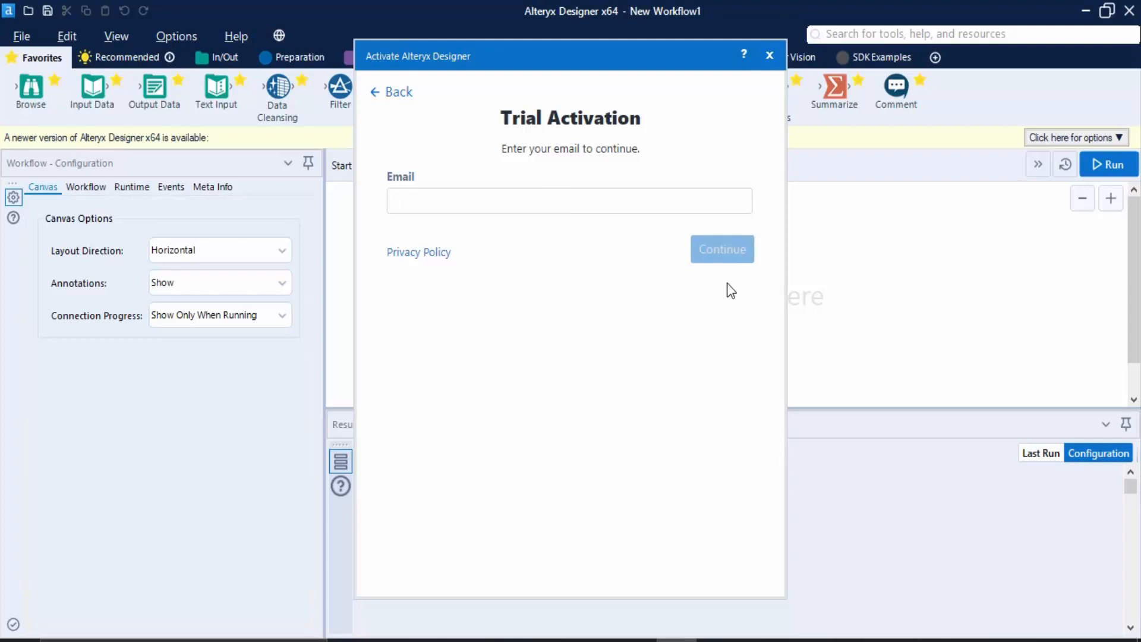
# Submit the email to activate the trial, then decline the guided tour to reach the blank canvas.
pyautogui.click(723, 250)
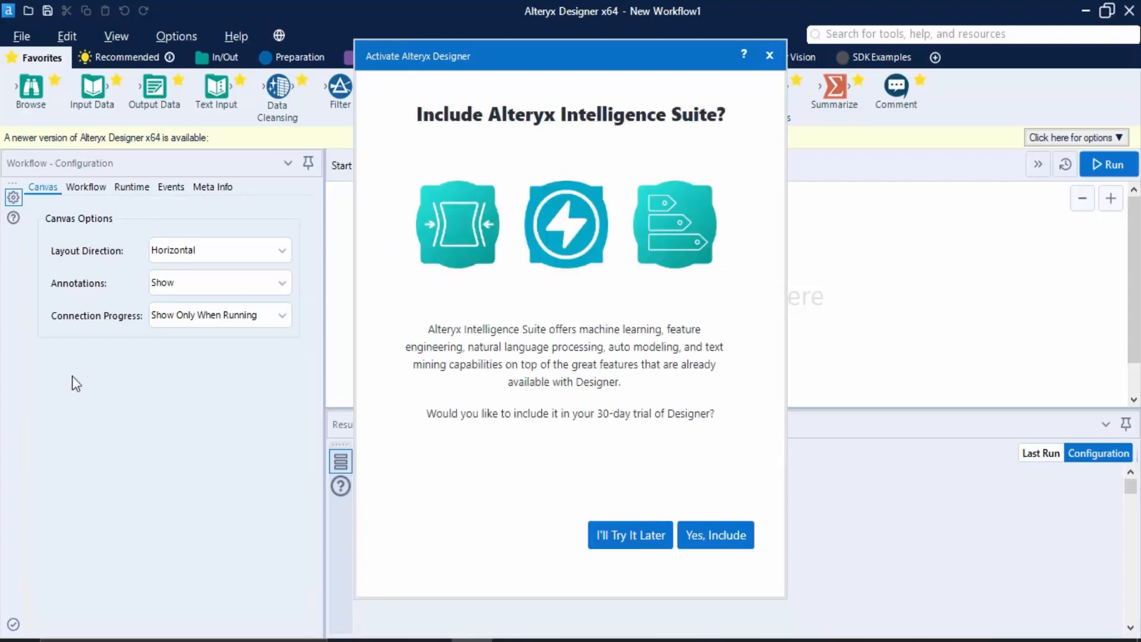
pyautogui.moveTo(595, 321)
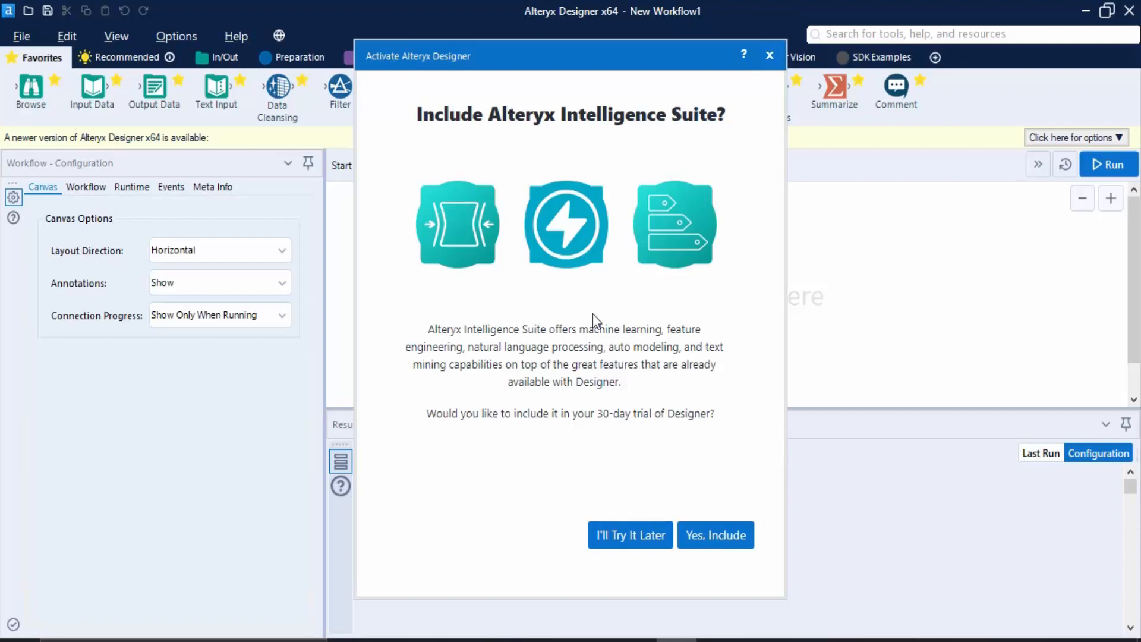
pyautogui.moveTo(54, 305)
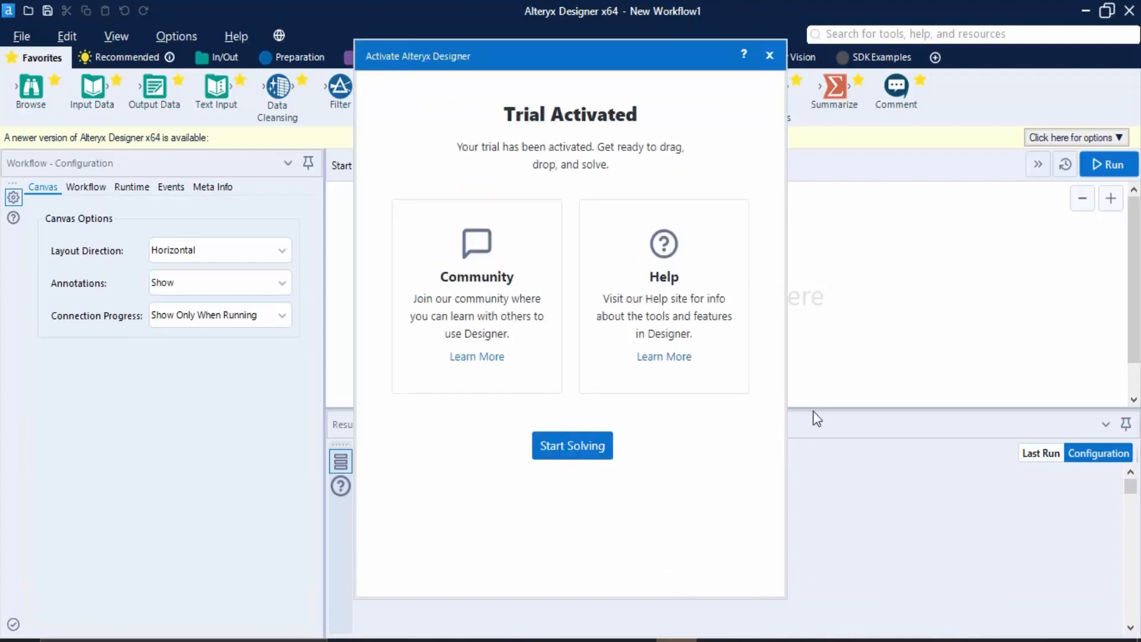
pyautogui.click(571, 444)
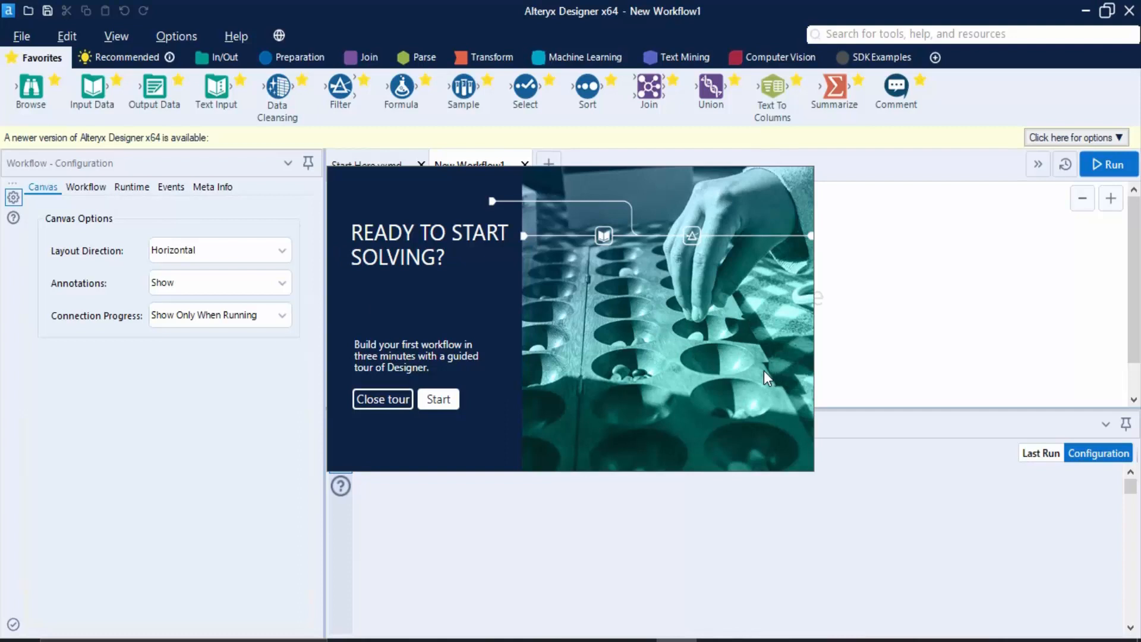
pyautogui.click(382, 400)
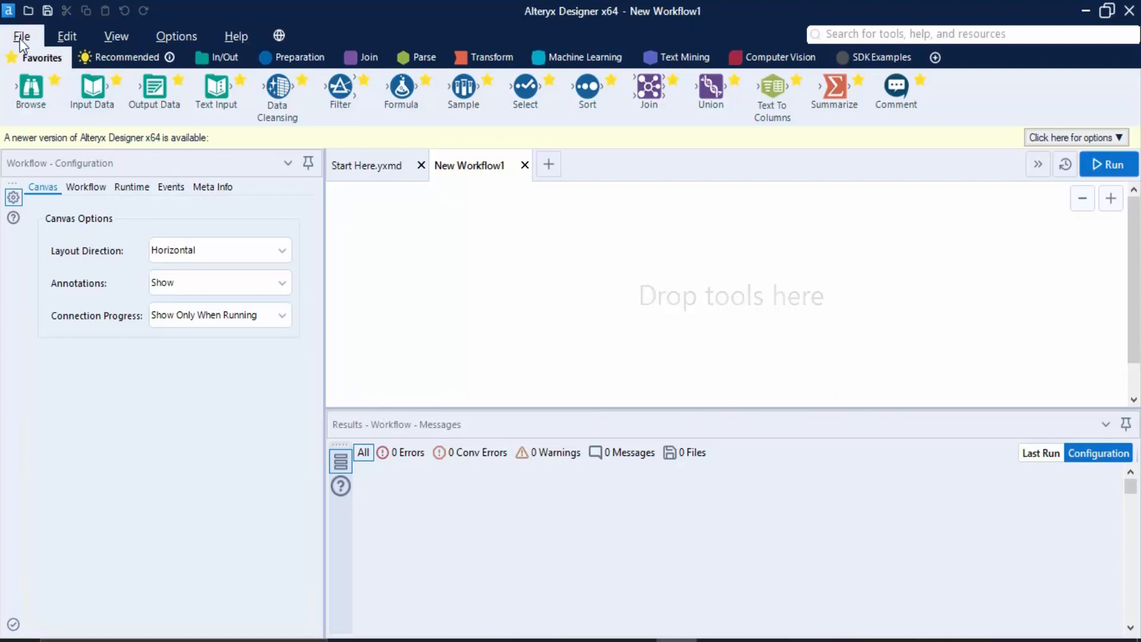
pyautogui.moveTo(236, 36)
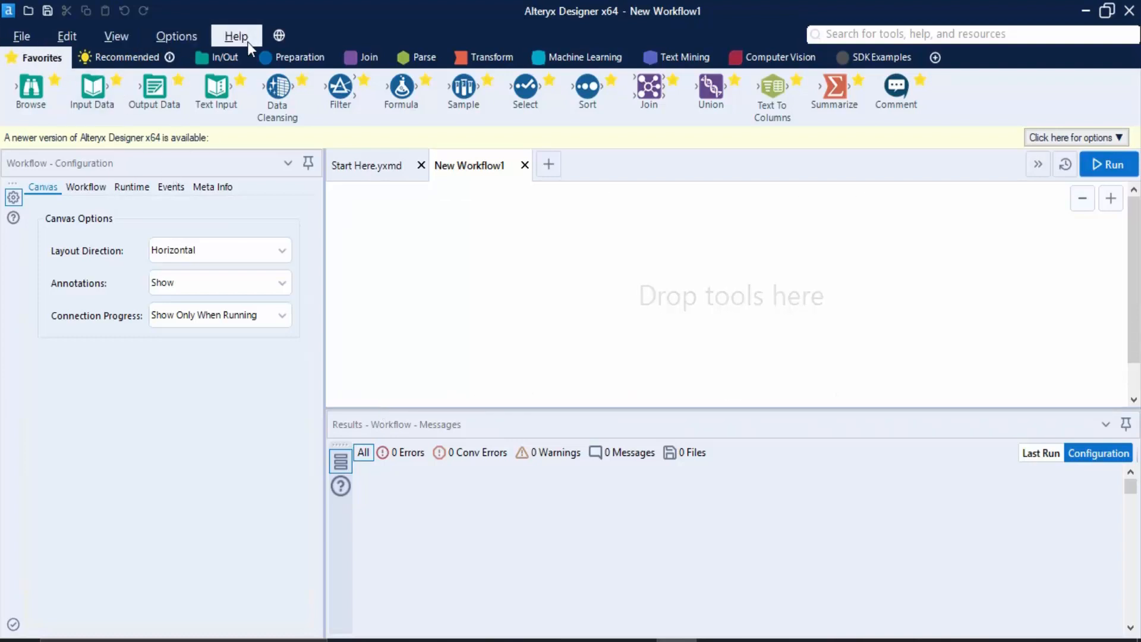
pyautogui.moveTo(200, 10)
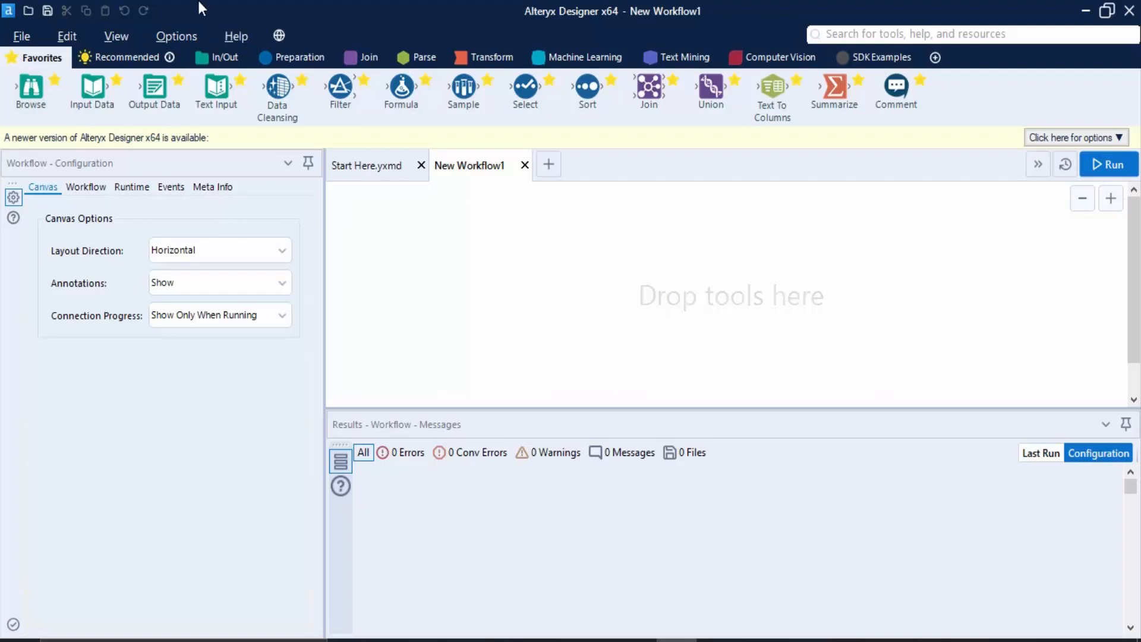
# Browse the In/Out, Preparation, Parse, Transform and Machine Learning palettes, ending on Preparation.
pyautogui.click(21, 35)
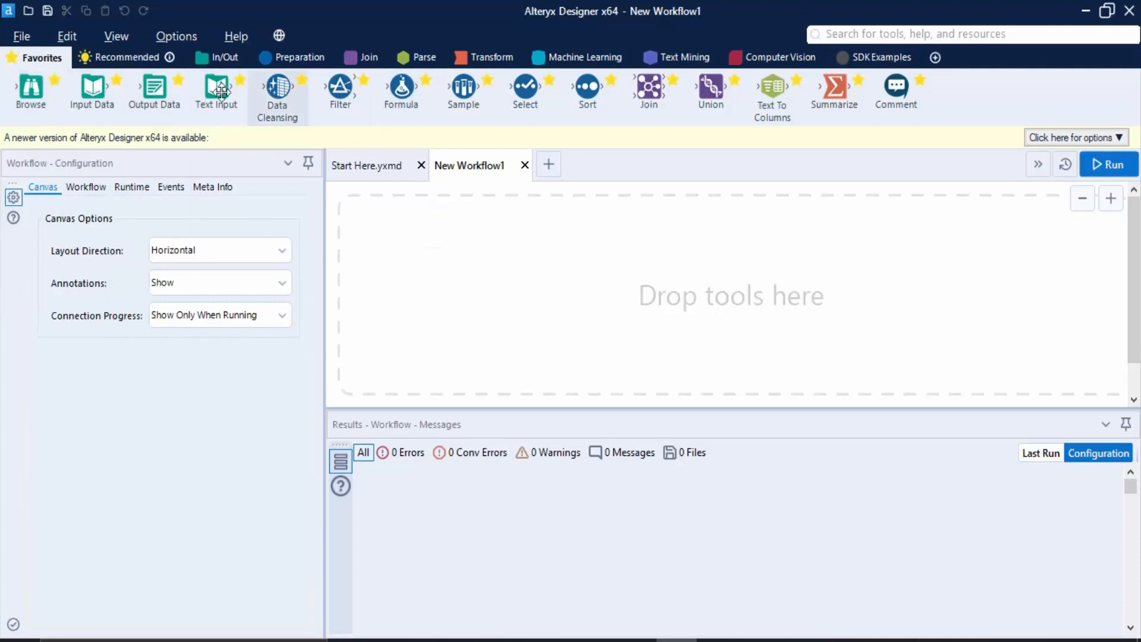
pyautogui.moveTo(91, 93)
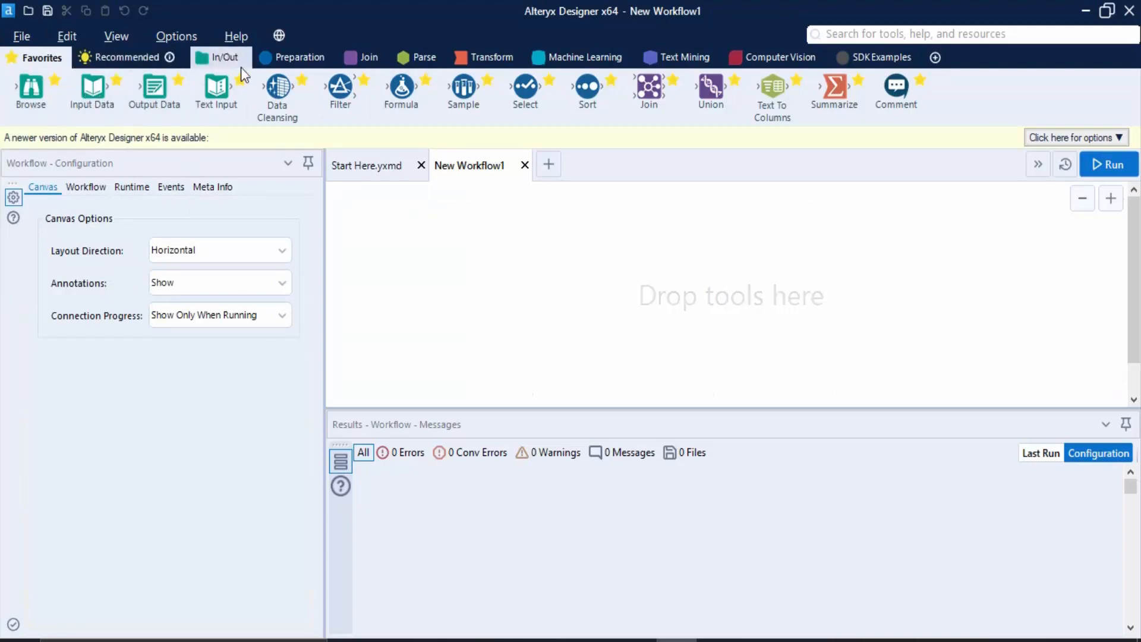
pyautogui.click(220, 57)
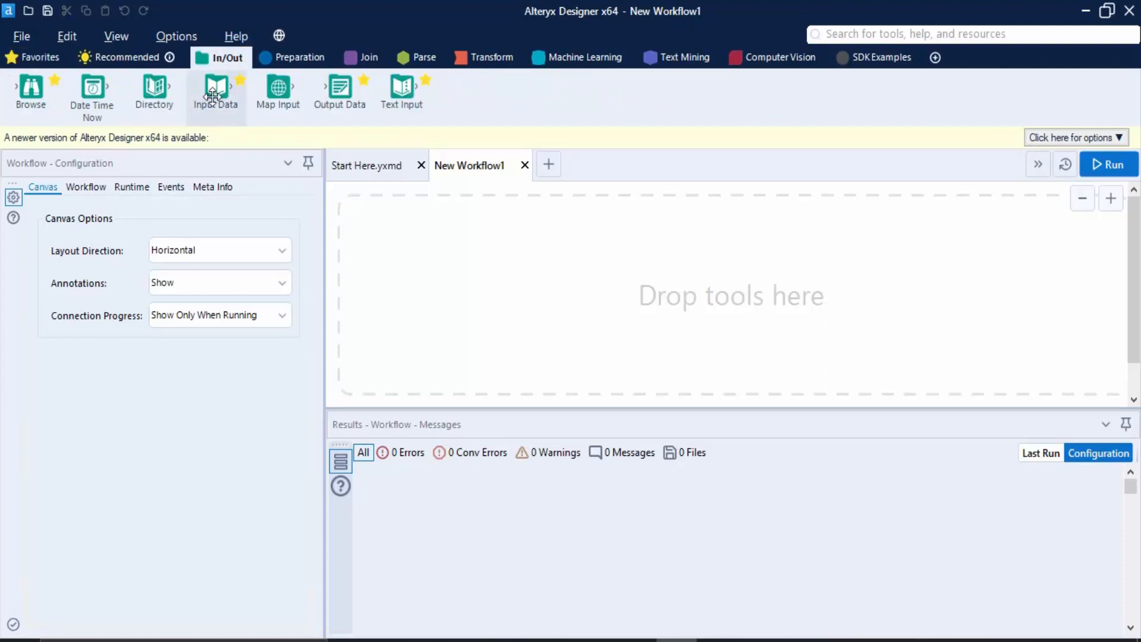
pyautogui.click(299, 57)
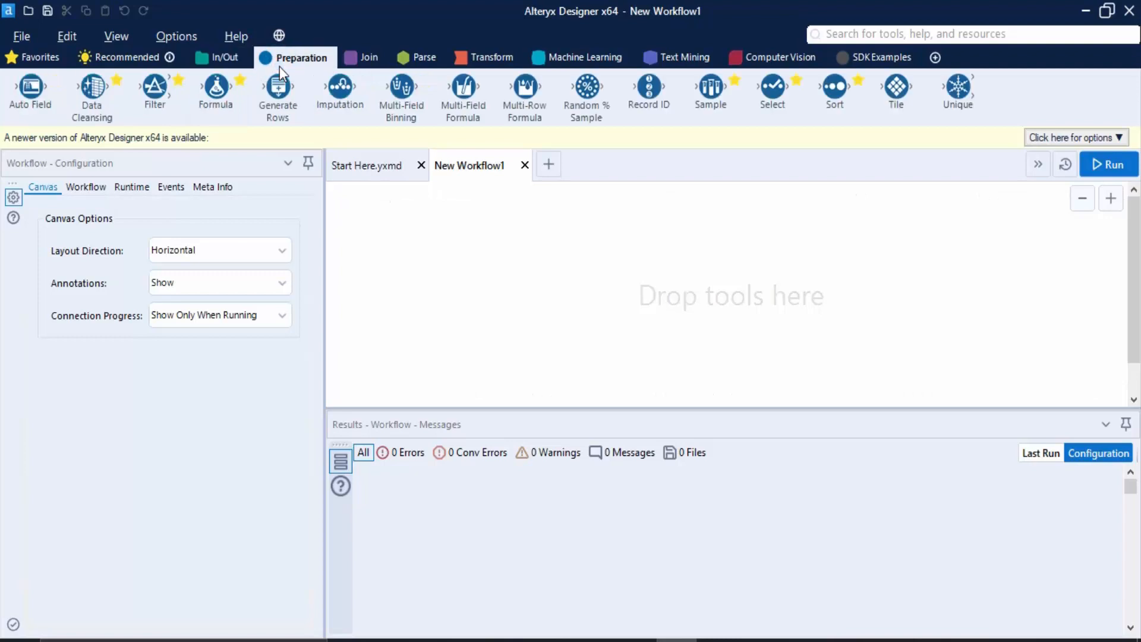
pyautogui.click(425, 57)
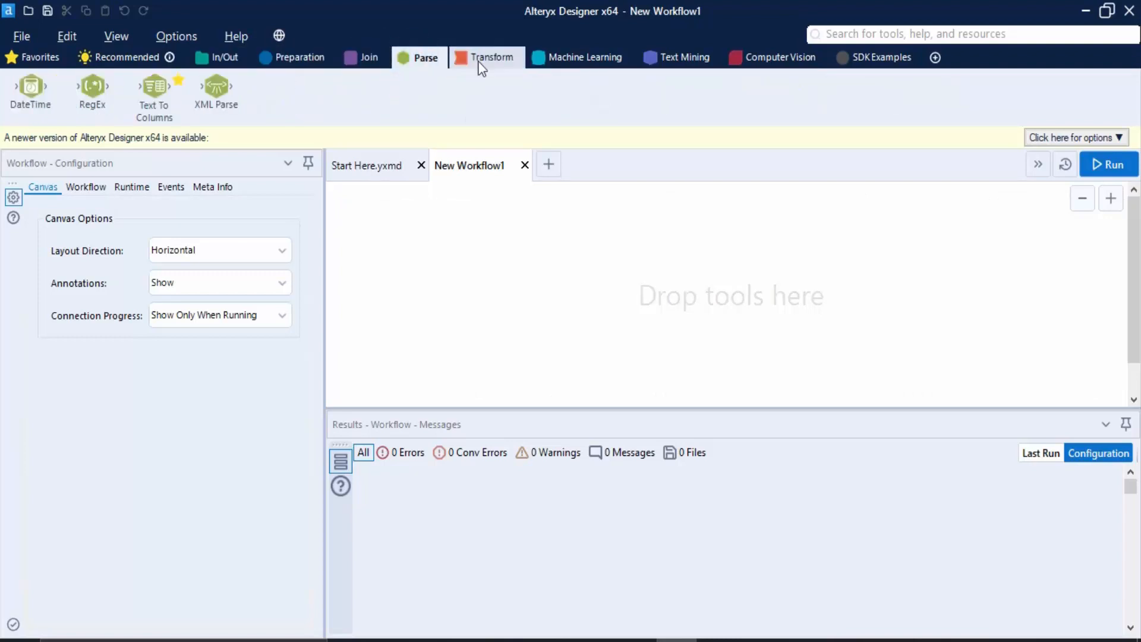
pyautogui.click(487, 57)
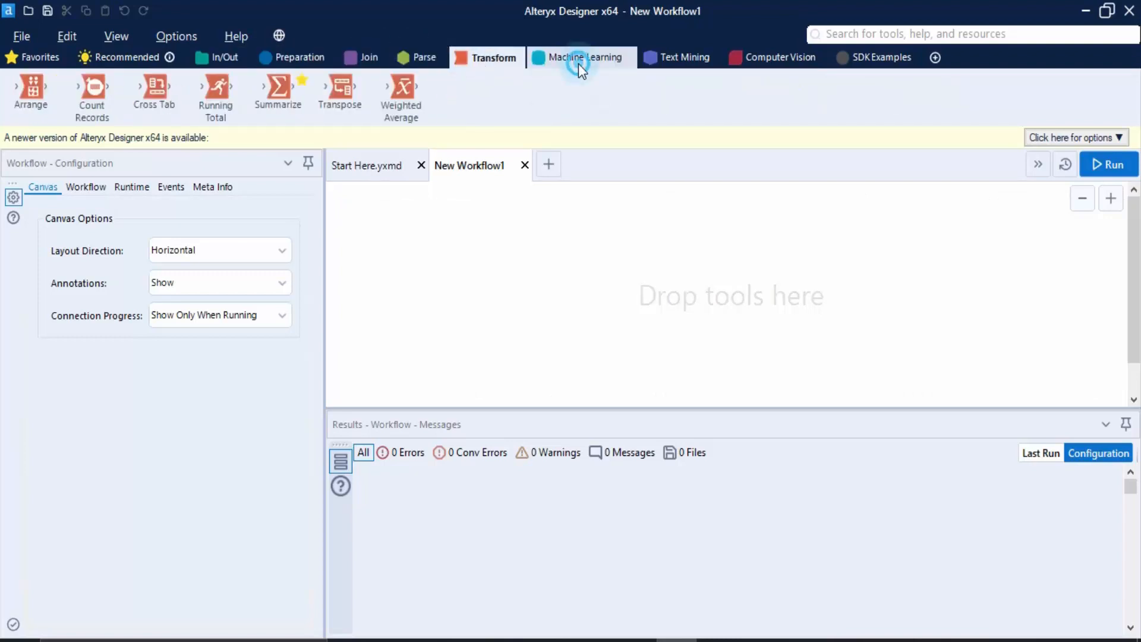
pyautogui.click(582, 57)
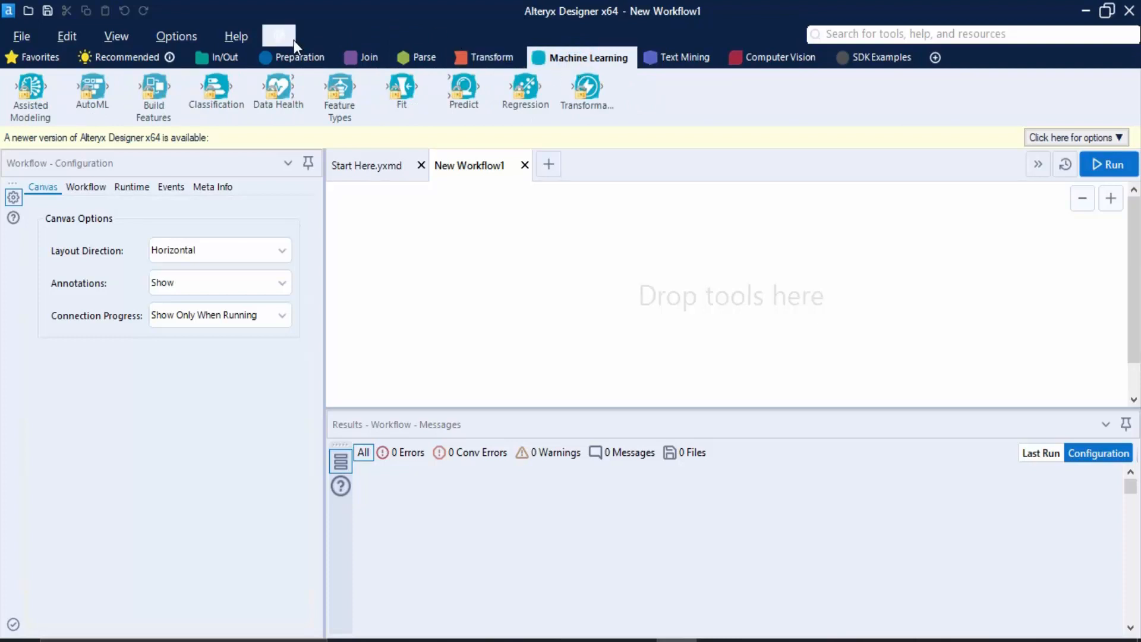
pyautogui.click(297, 57)
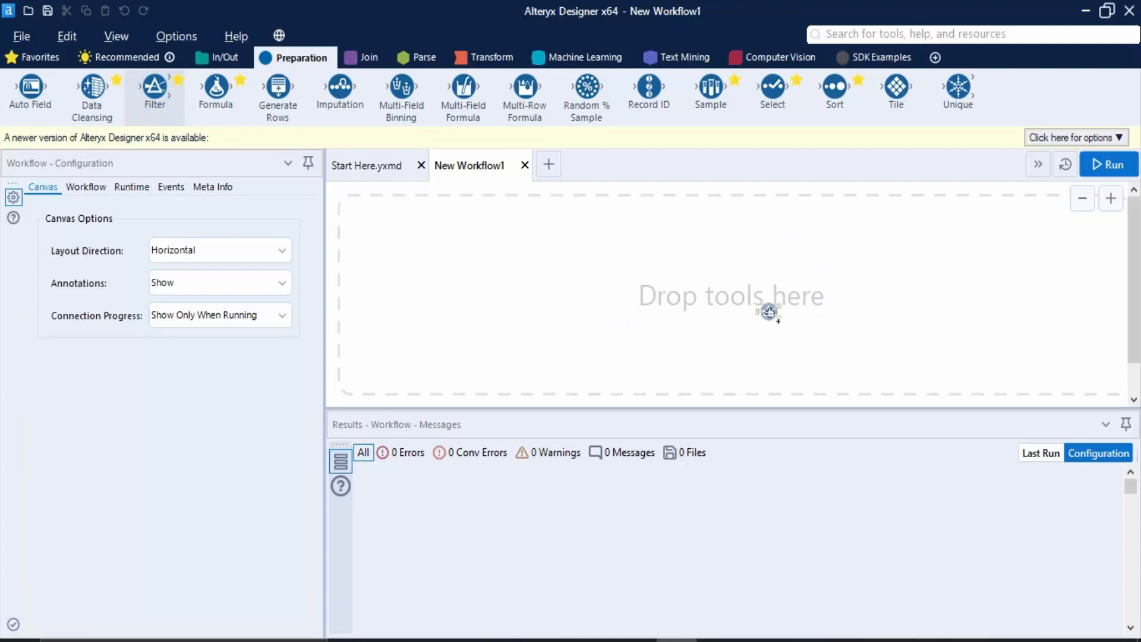
# Drag a Filter tool to the canvas centre and show its filter configuration.
pyautogui.moveTo(154, 86); pyautogui.dragTo(746, 296)
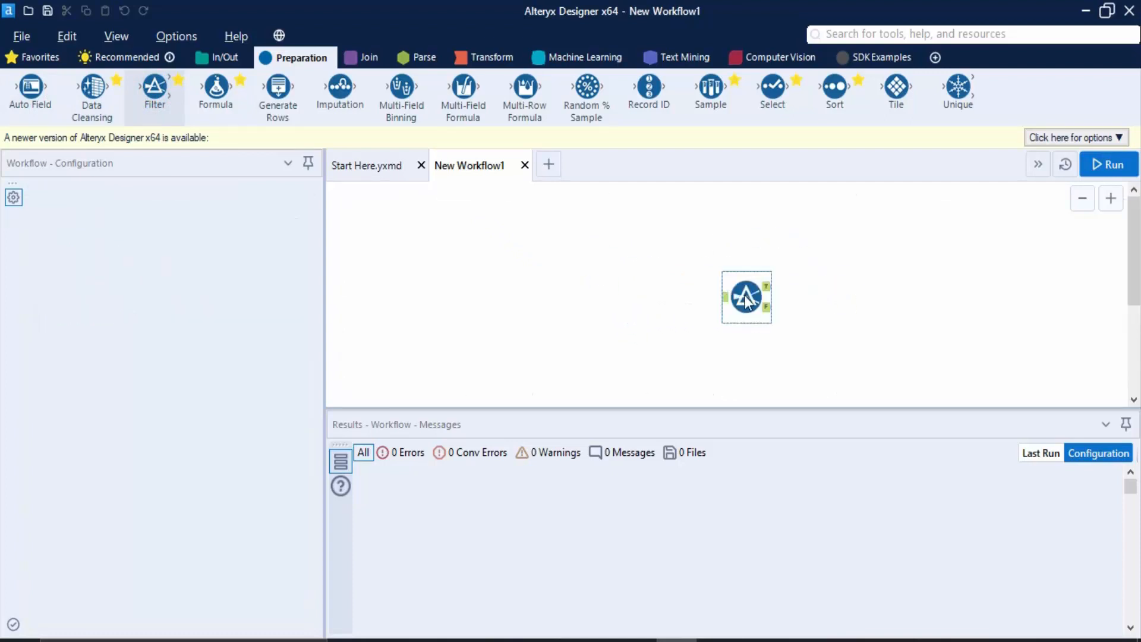
pyautogui.click(746, 298)
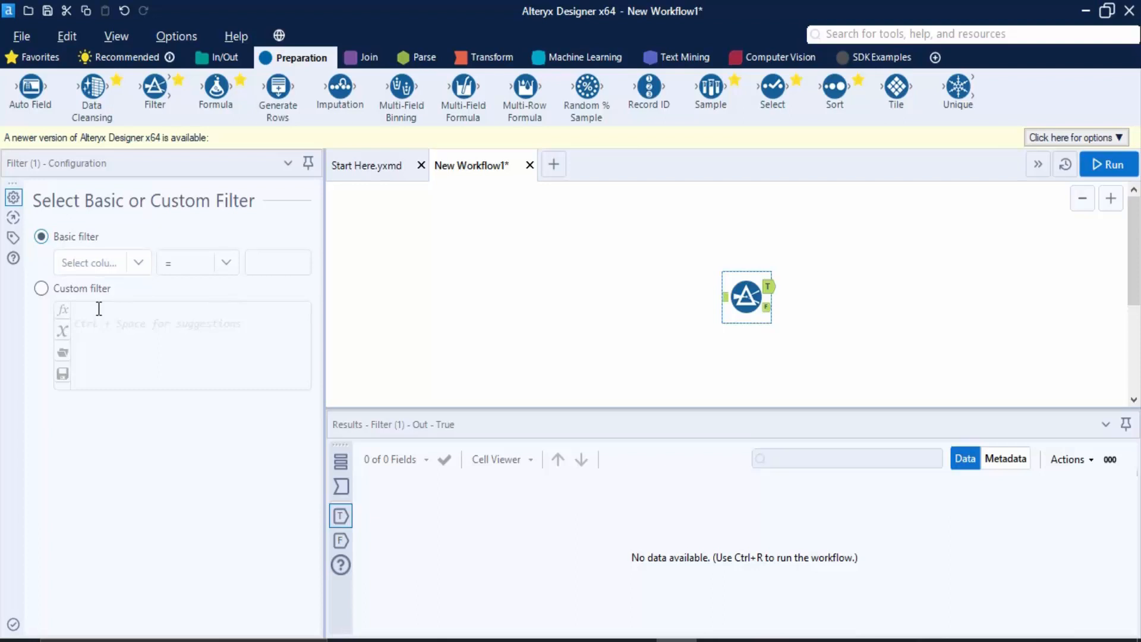
pyautogui.moveTo(31, 304)
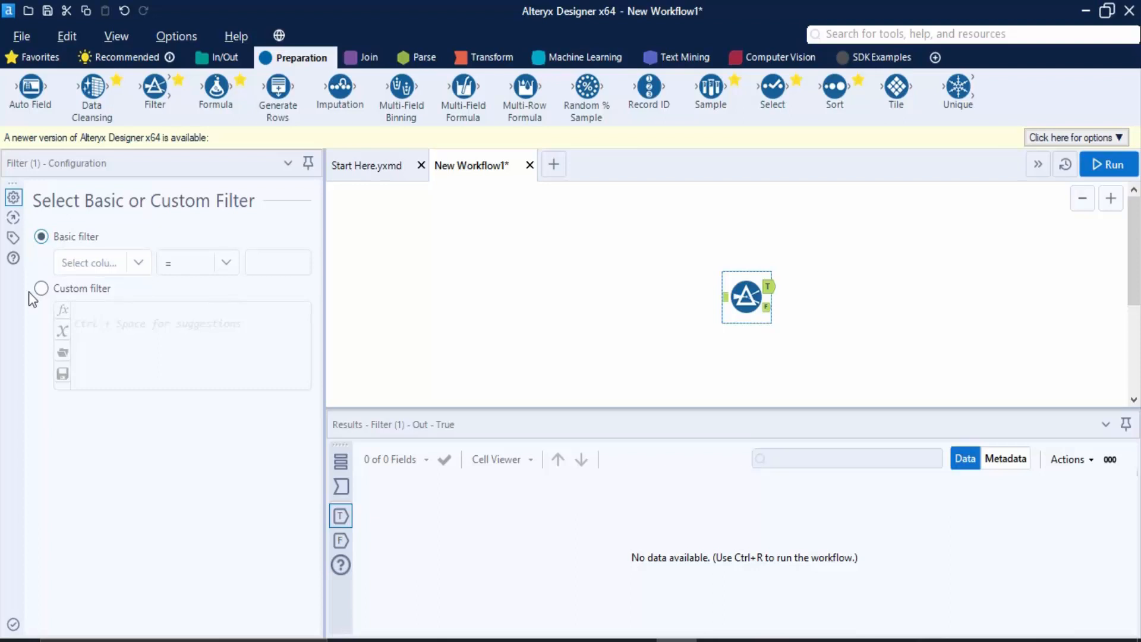
pyautogui.moveTo(177, 300)
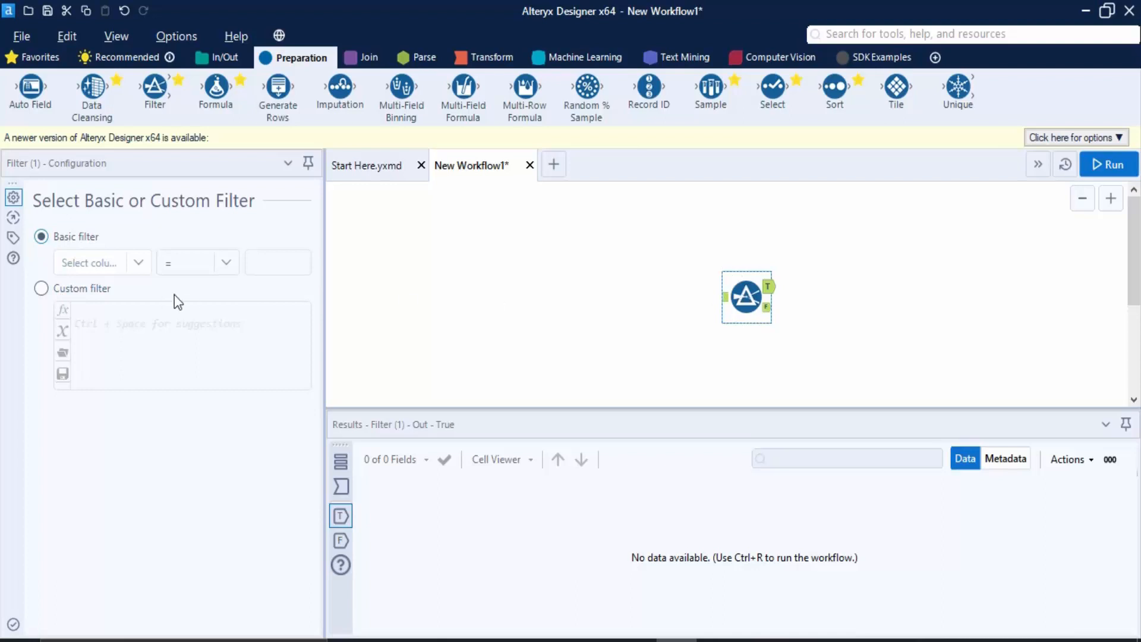
pyautogui.moveTo(78, 295)
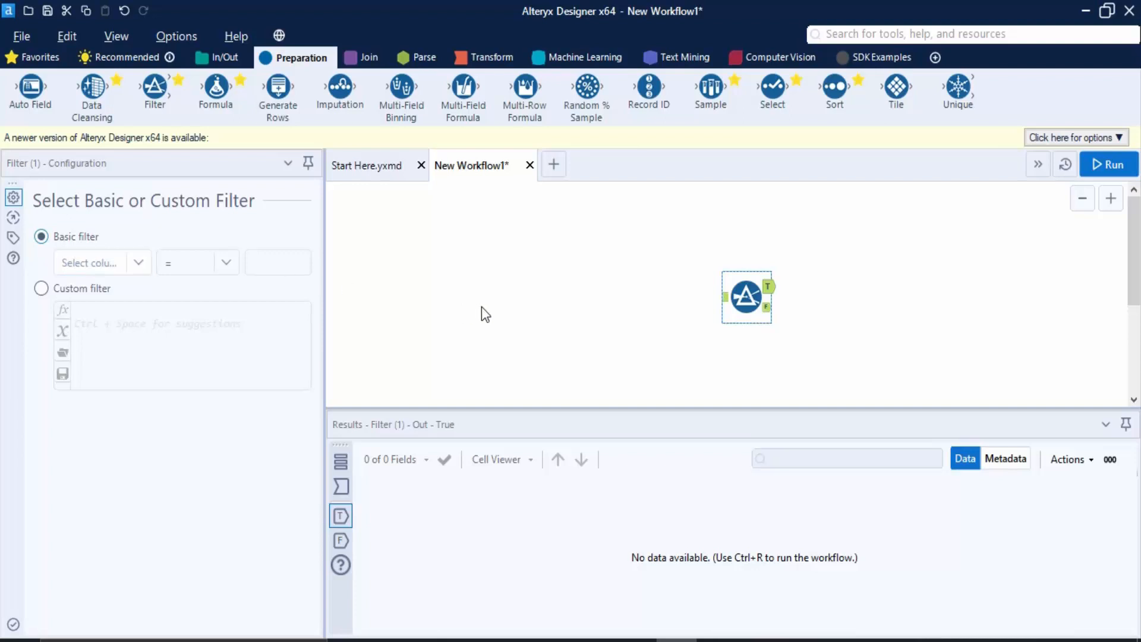
pyautogui.moveTo(1117, 171)
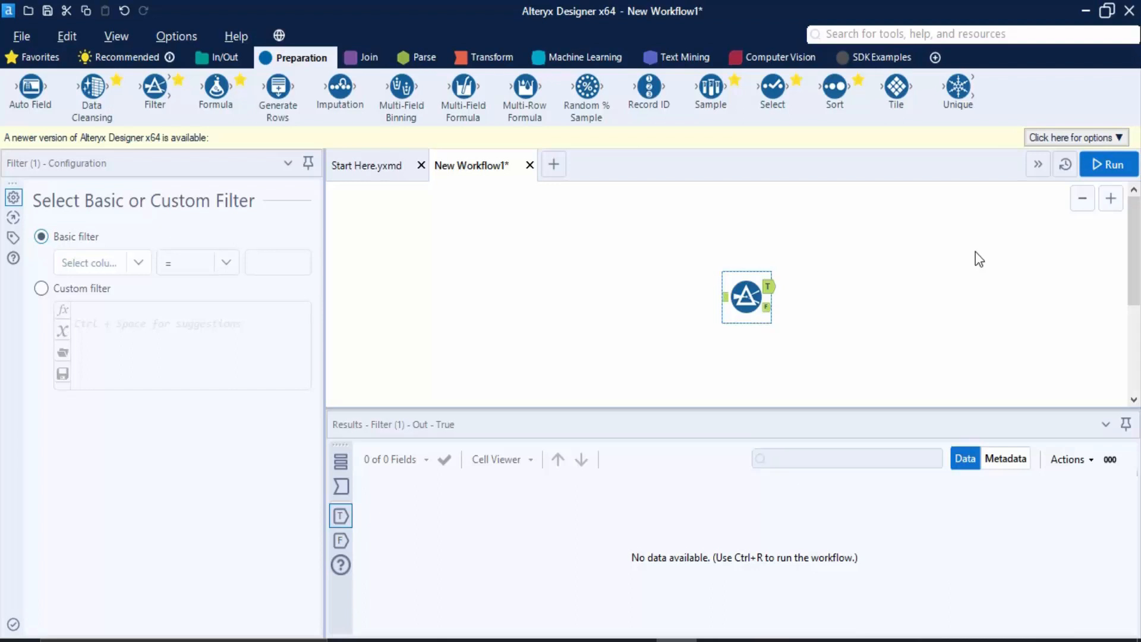
pyautogui.moveTo(735, 347)
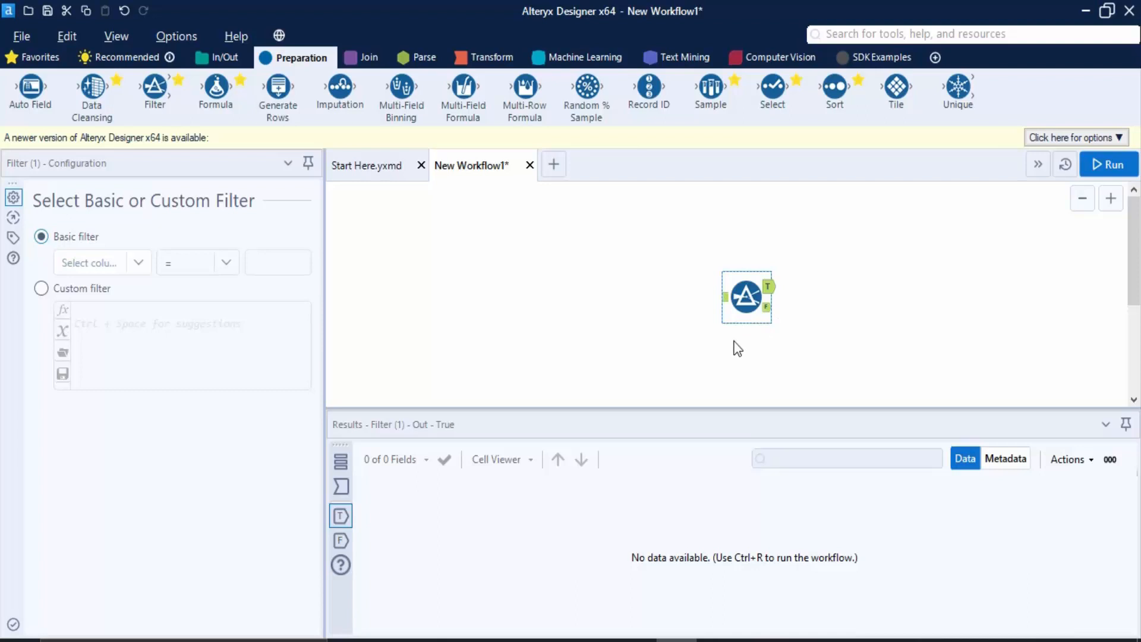
pyautogui.moveTo(926, 501)
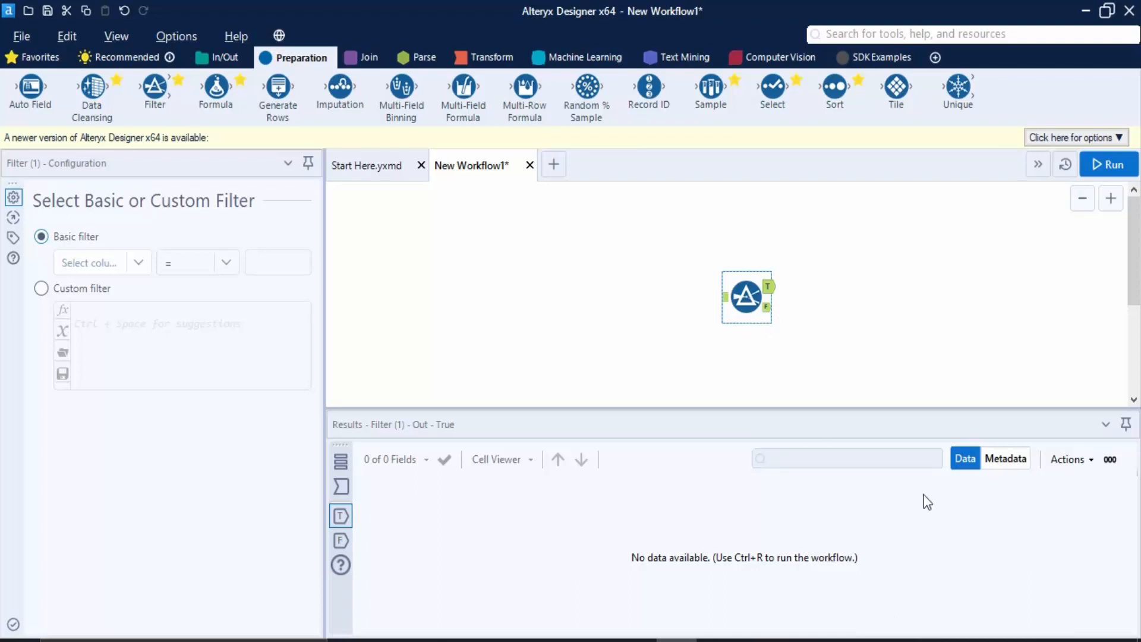
pyautogui.moveTo(944, 499)
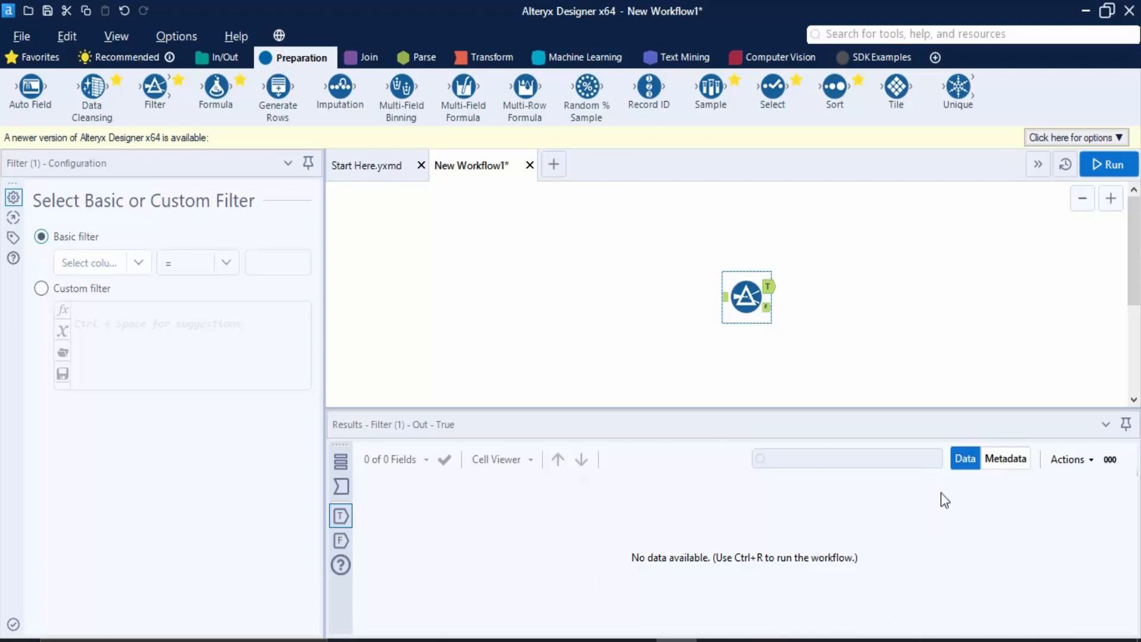
pyautogui.moveTo(841, 551)
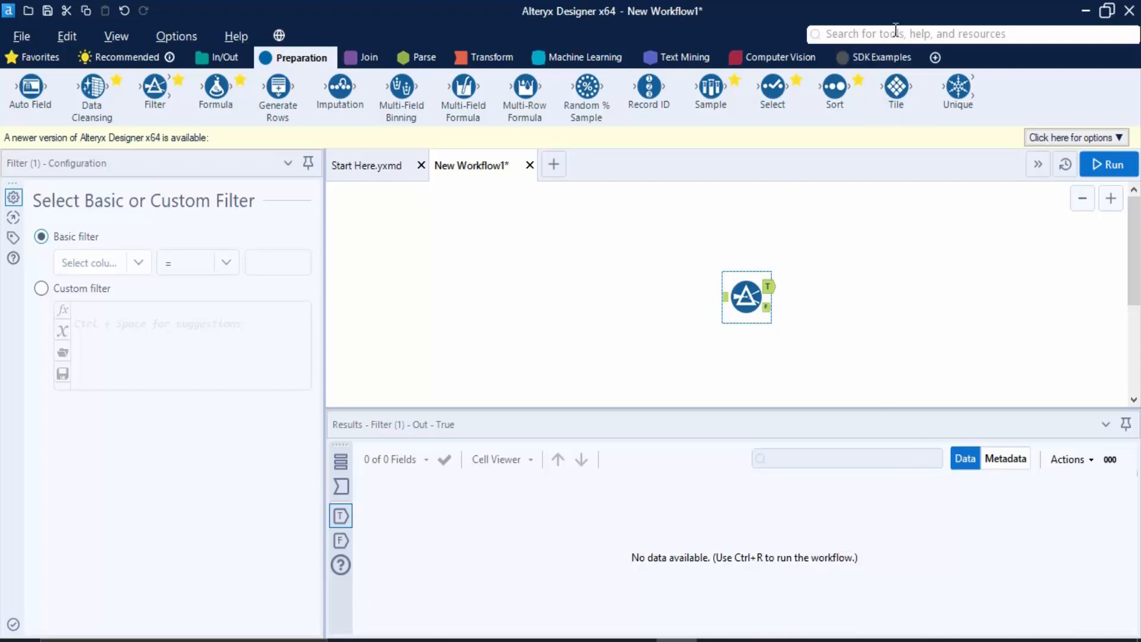
# Search the tool palette for 'formu' to find the Formula tool.
pyautogui.click(895, 33)
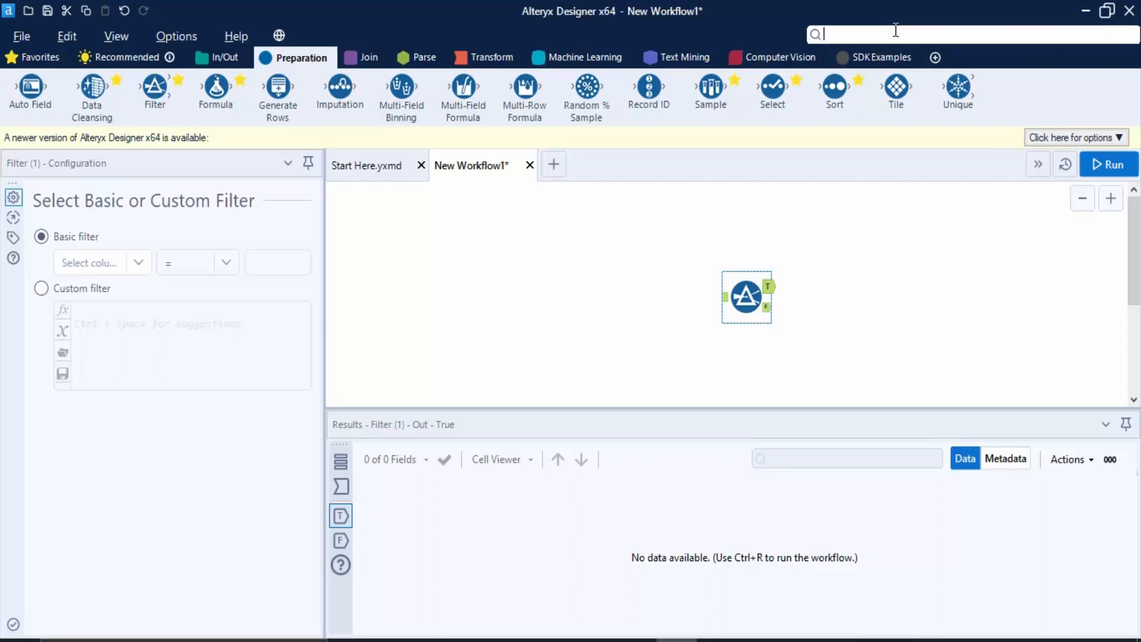
pyautogui.write('formu')
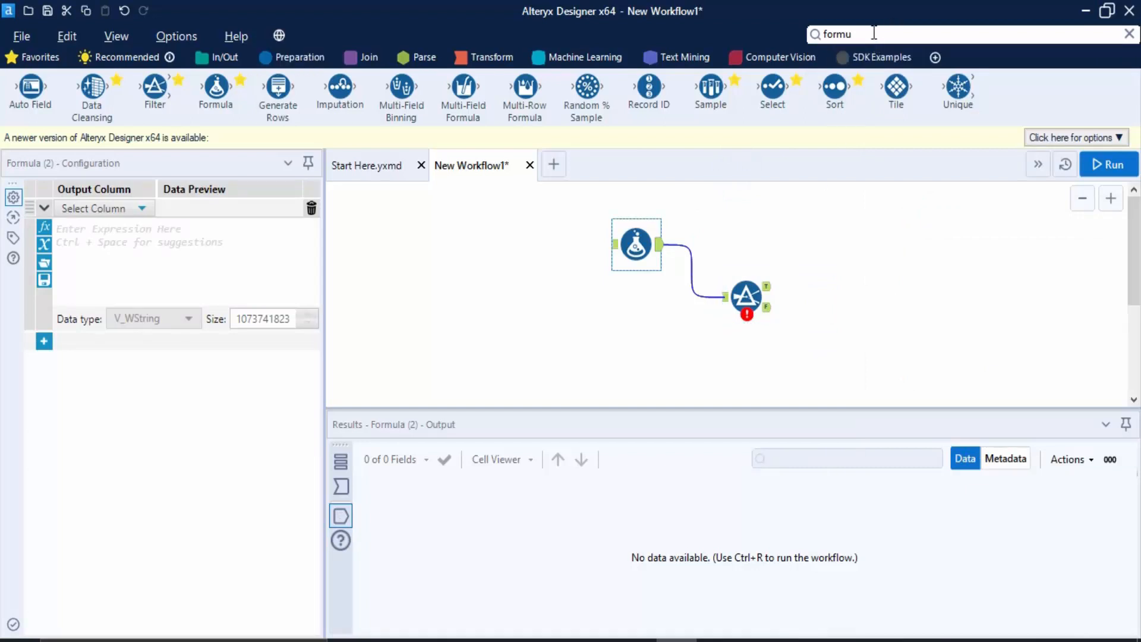
pyautogui.moveTo(903, 76)
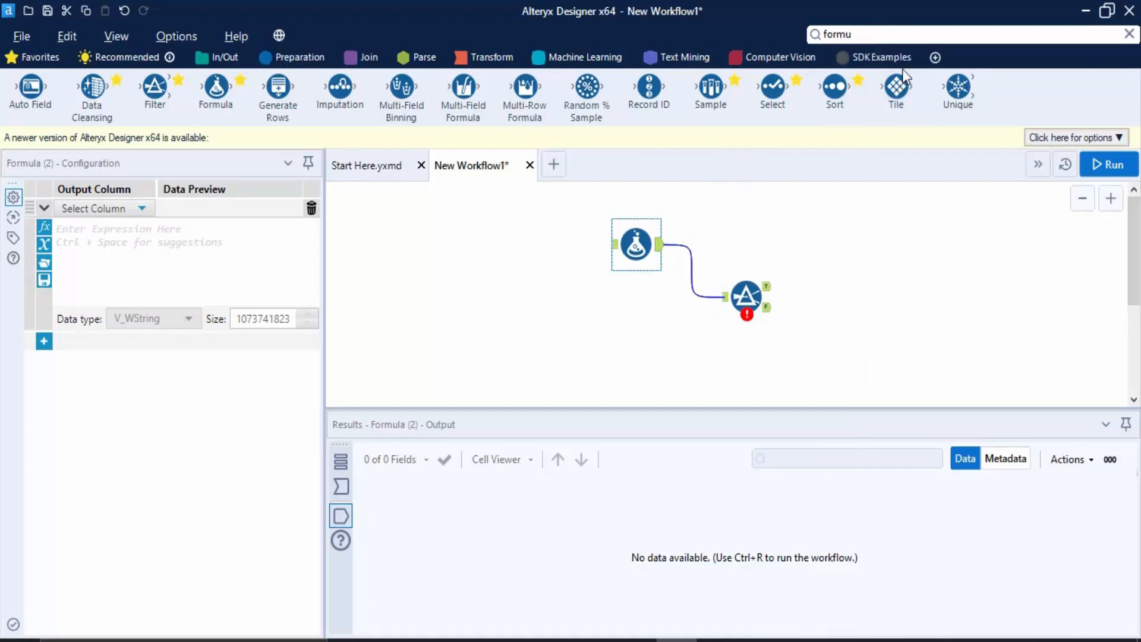
pyautogui.moveTo(934, 57)
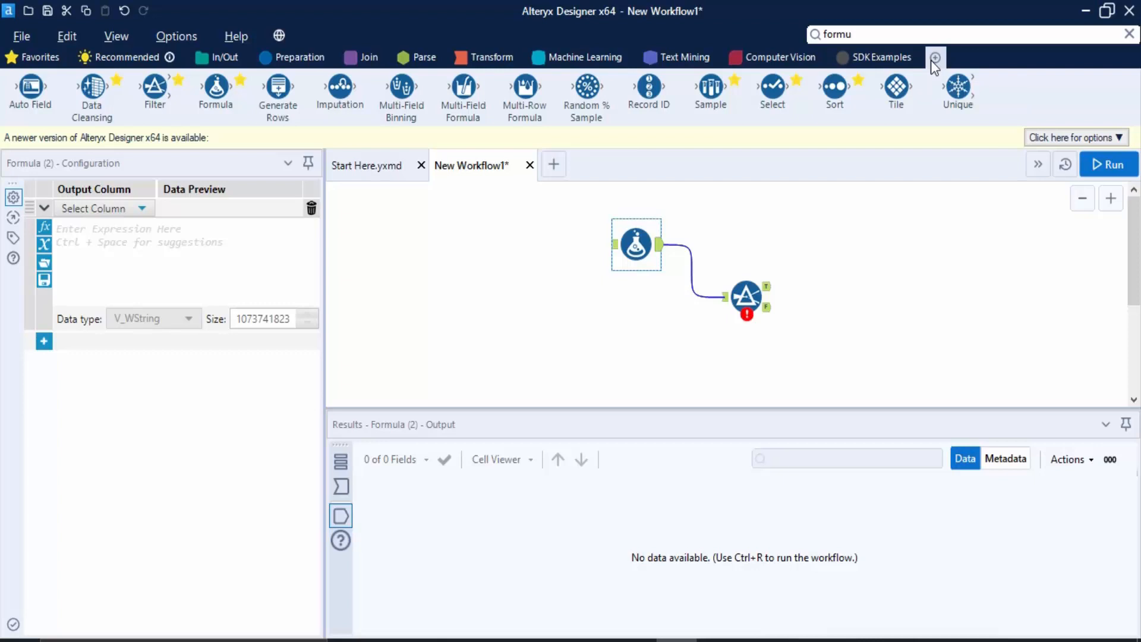
# Add the Spatial category via Configure Tool Palette and display its tools.
pyautogui.click(934, 57)
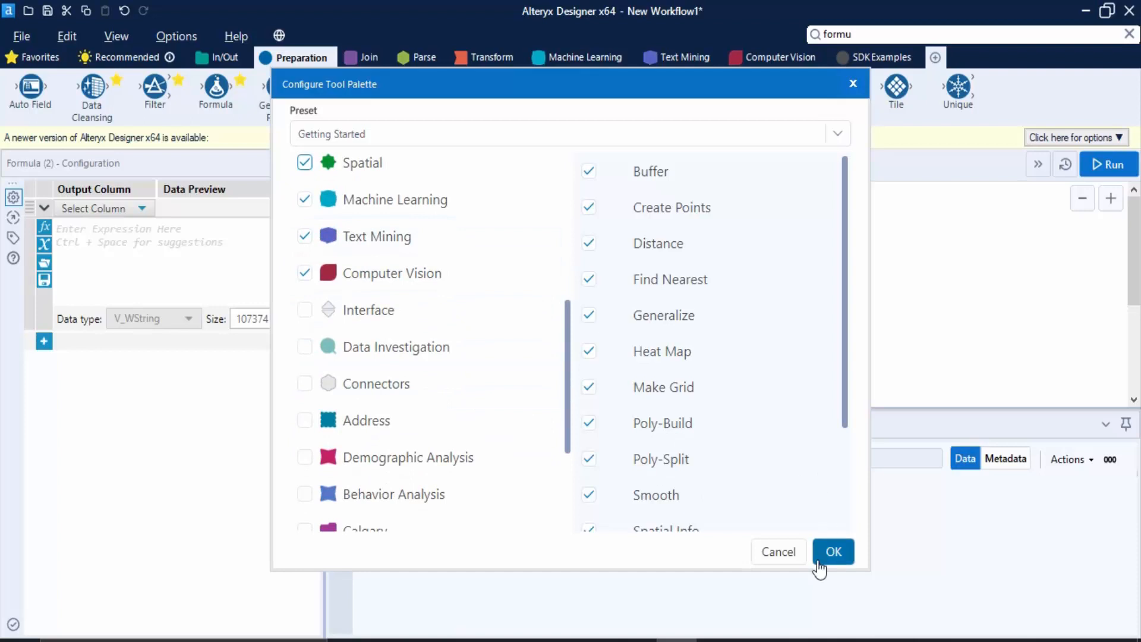
pyautogui.click(833, 552)
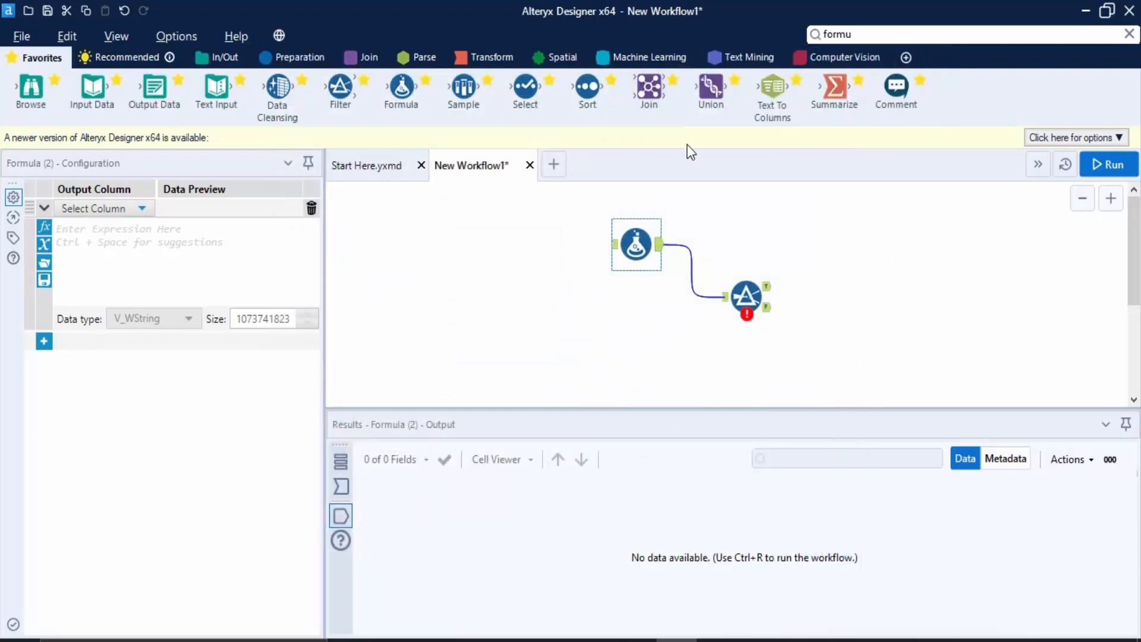
pyautogui.click(562, 57)
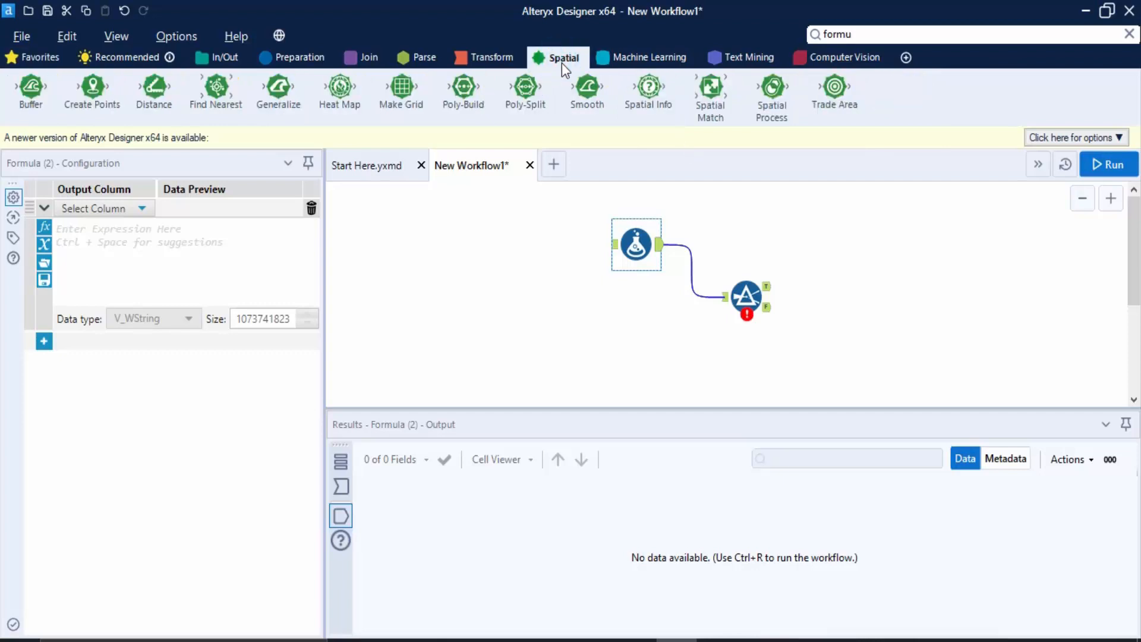